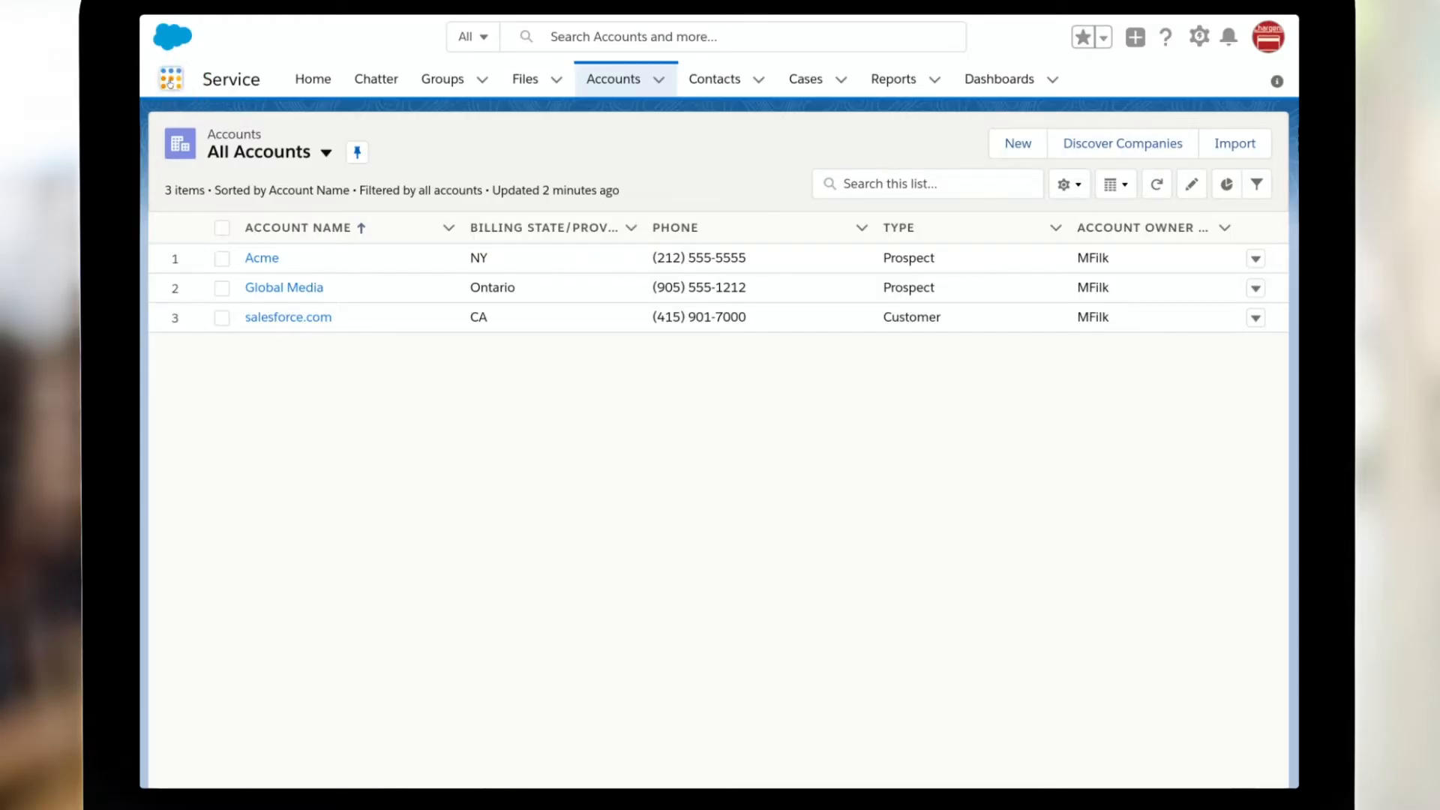
Step: Switch to the Chargent app via the App Launcher
left_click(169, 79)
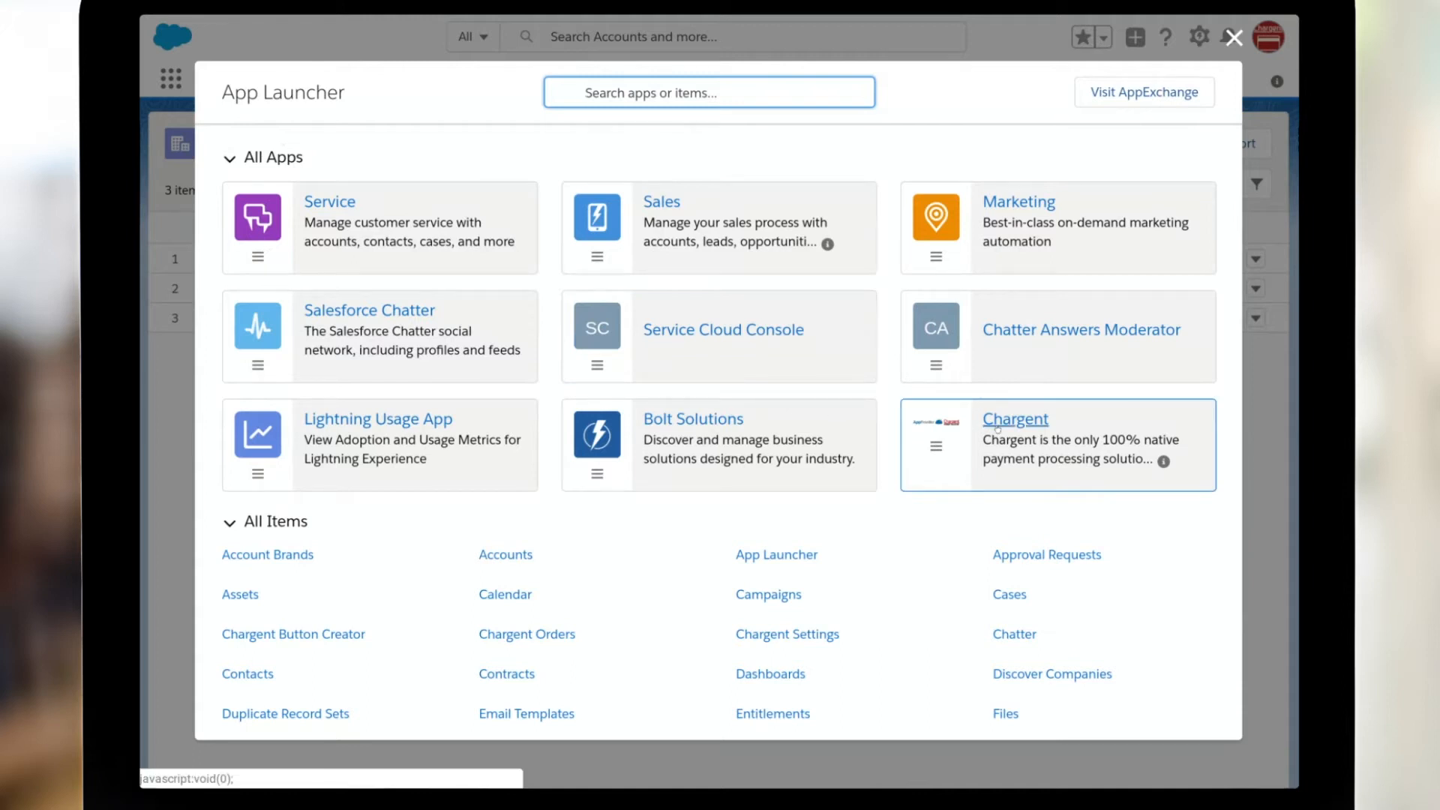
left_click(1016, 419)
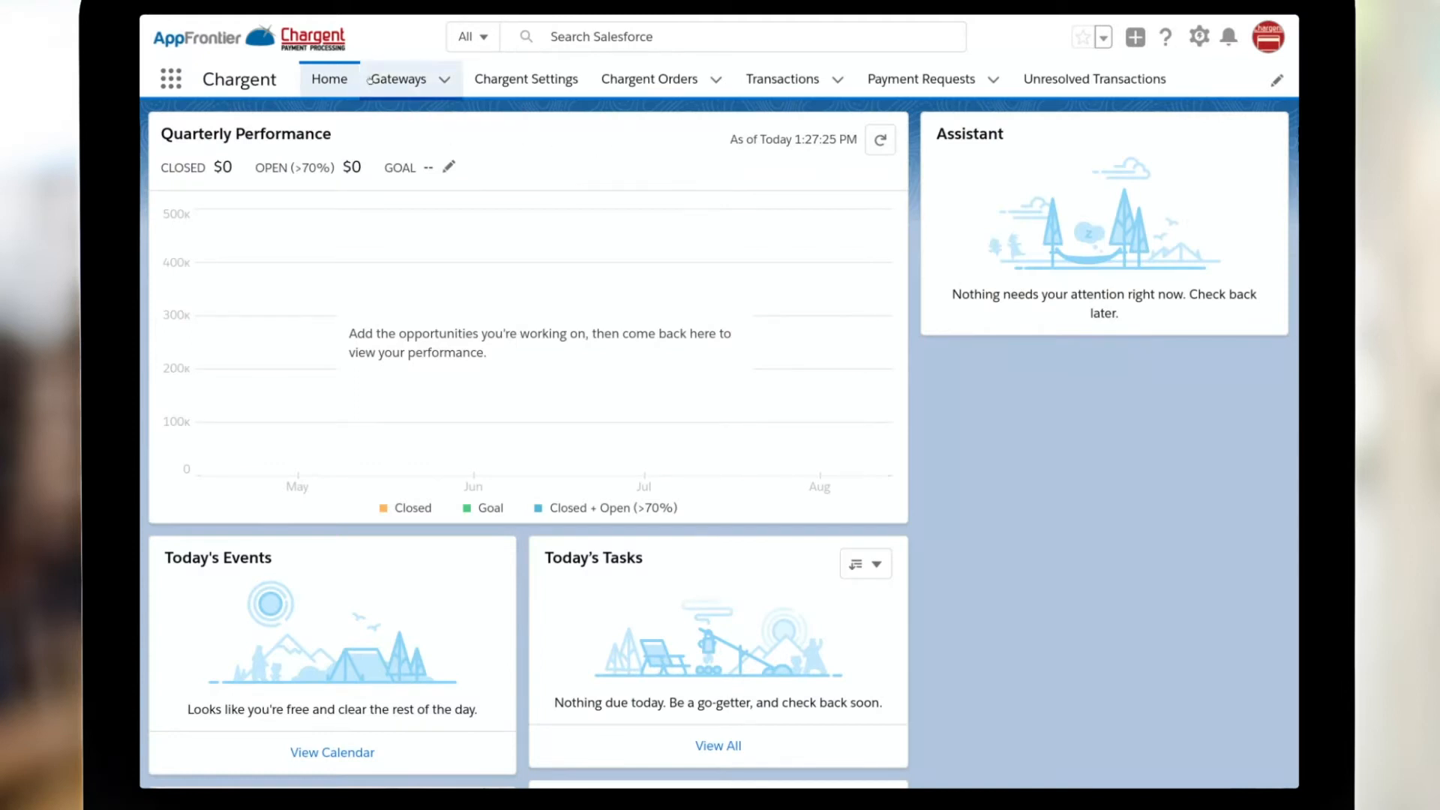
Step: Start a new gateway from the Gateways tab, confirming an existing payment gateway account
left_click(398, 78)
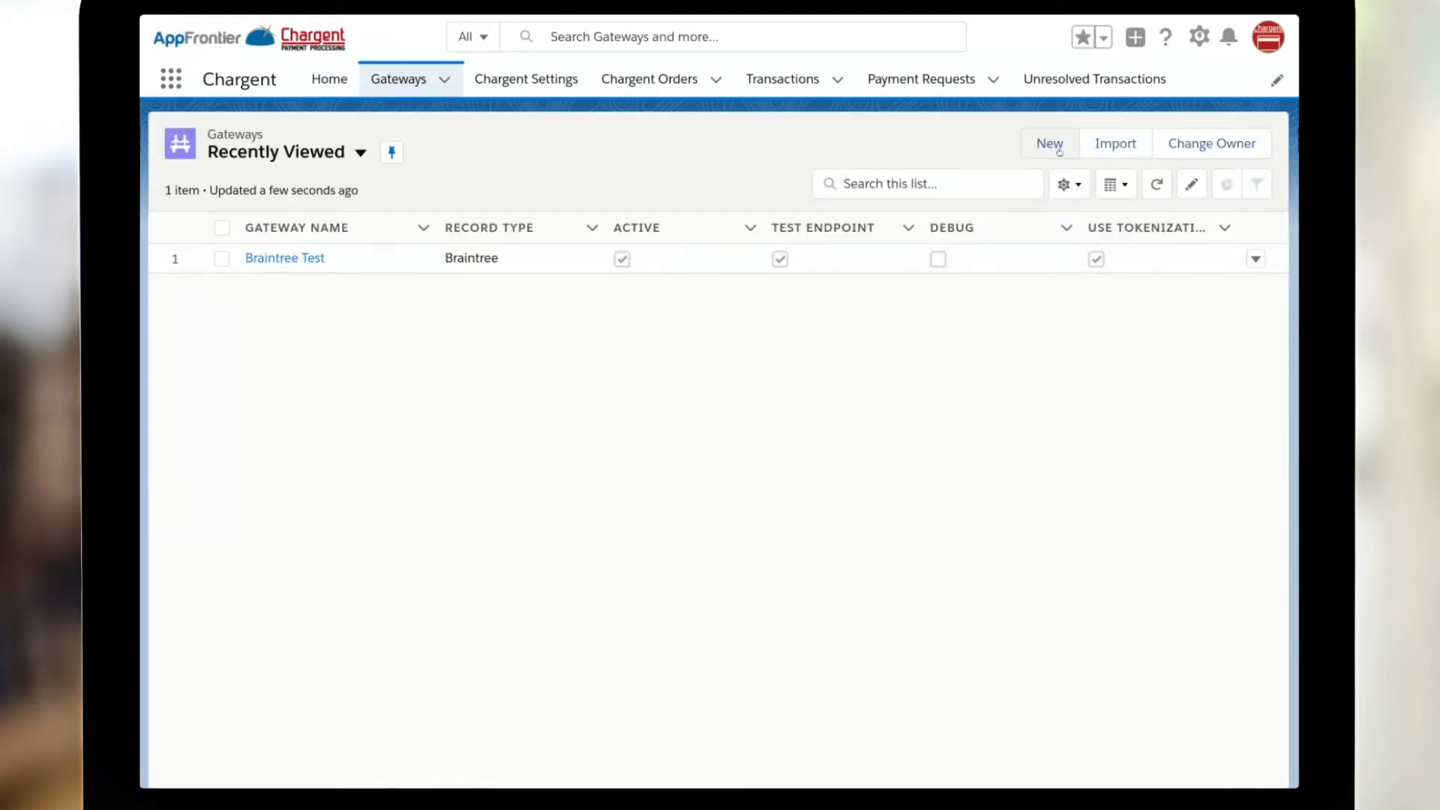
left_click(1049, 144)
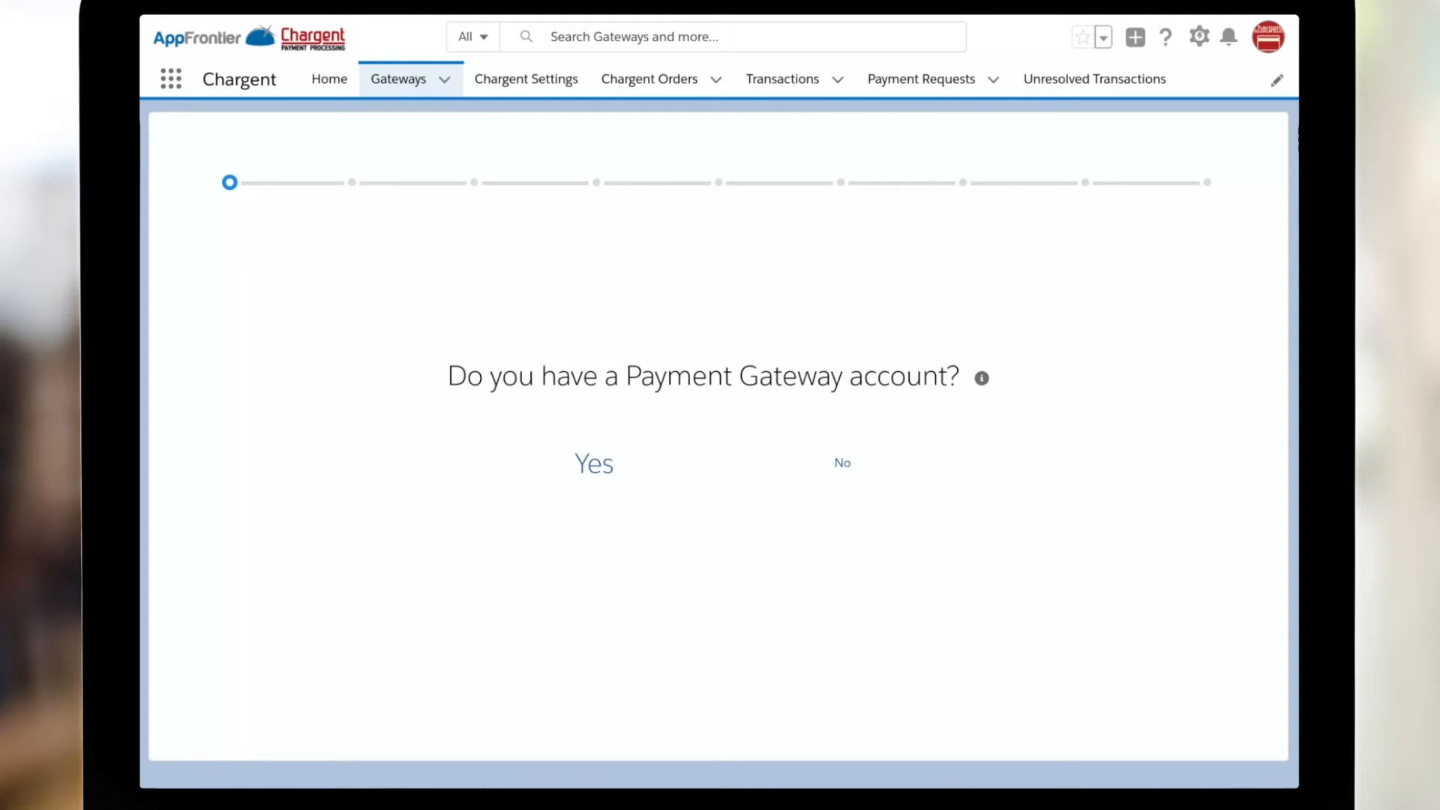
left_click(594, 463)
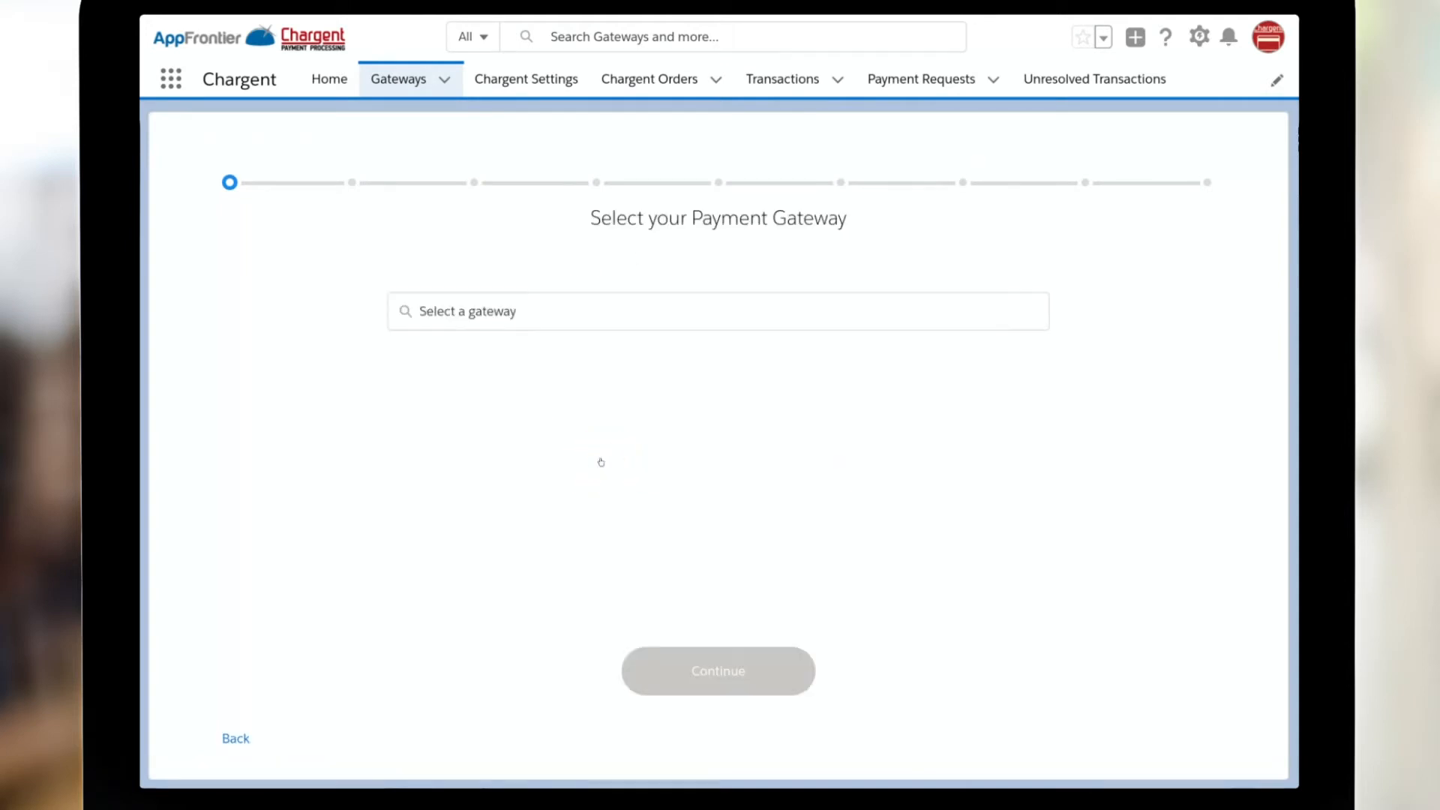
Step: Search 'bra', select Braintree as the gateway, and move to the Merchant ID field
type("bra")
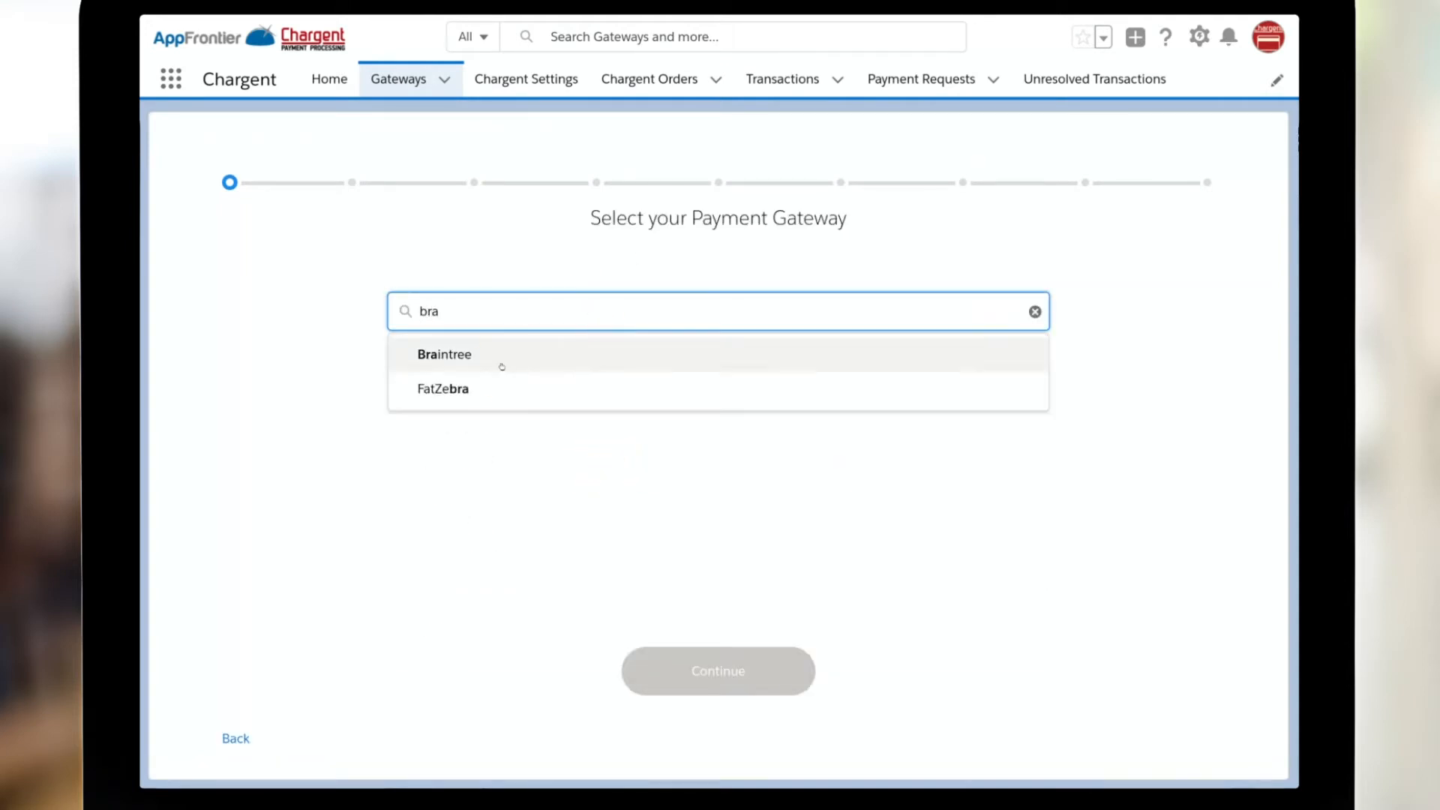
left_click(444, 354)
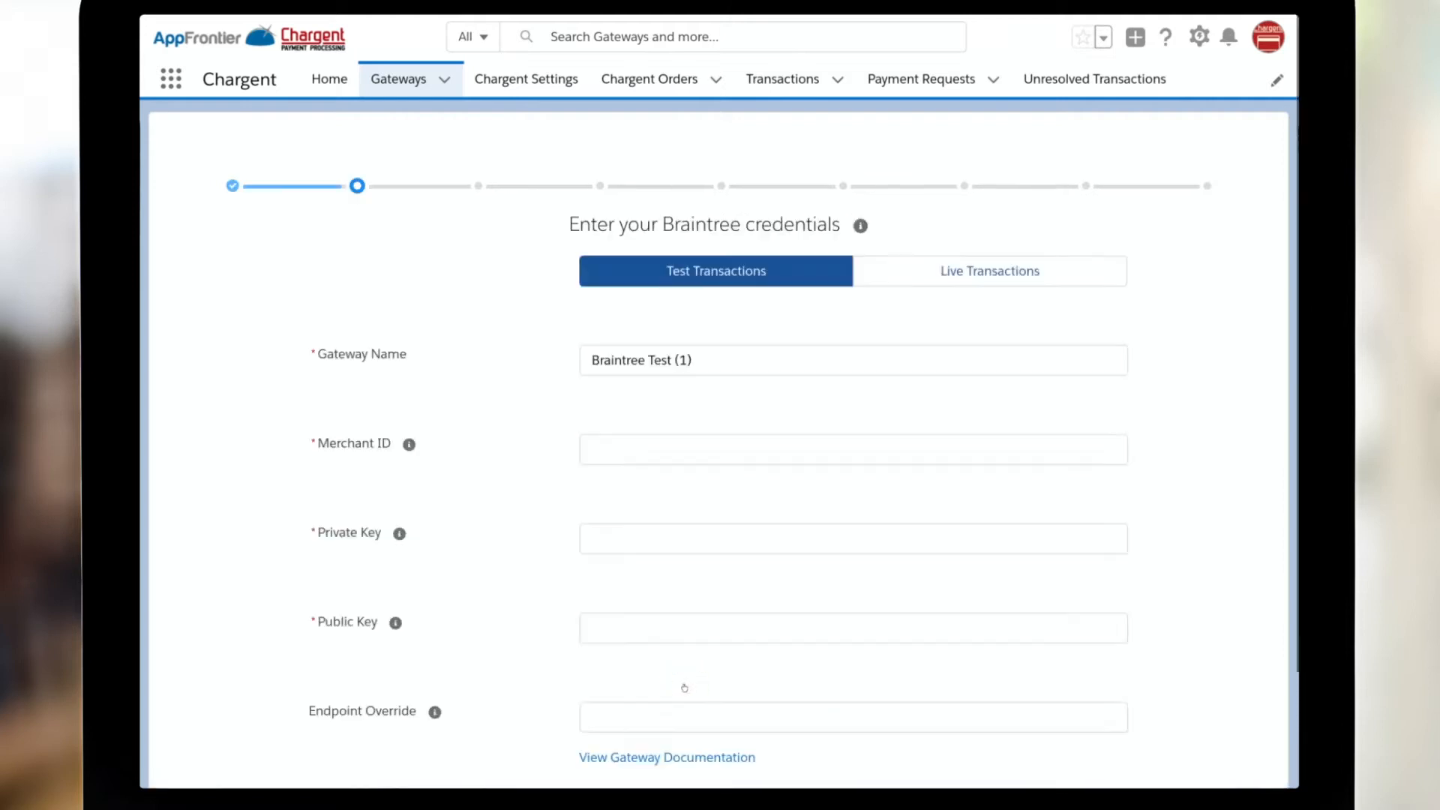
left_click(852, 449)
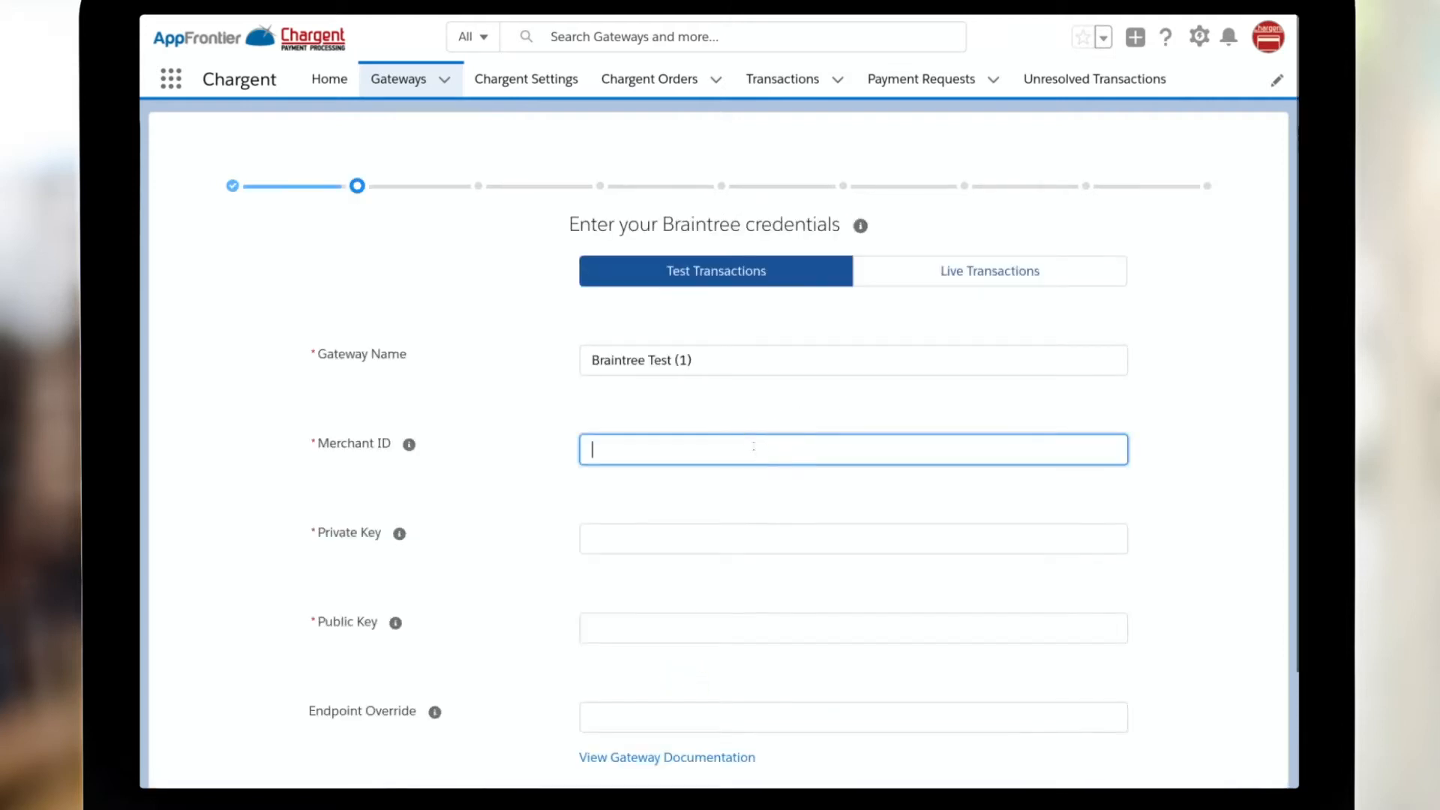
scroll("down", 3)
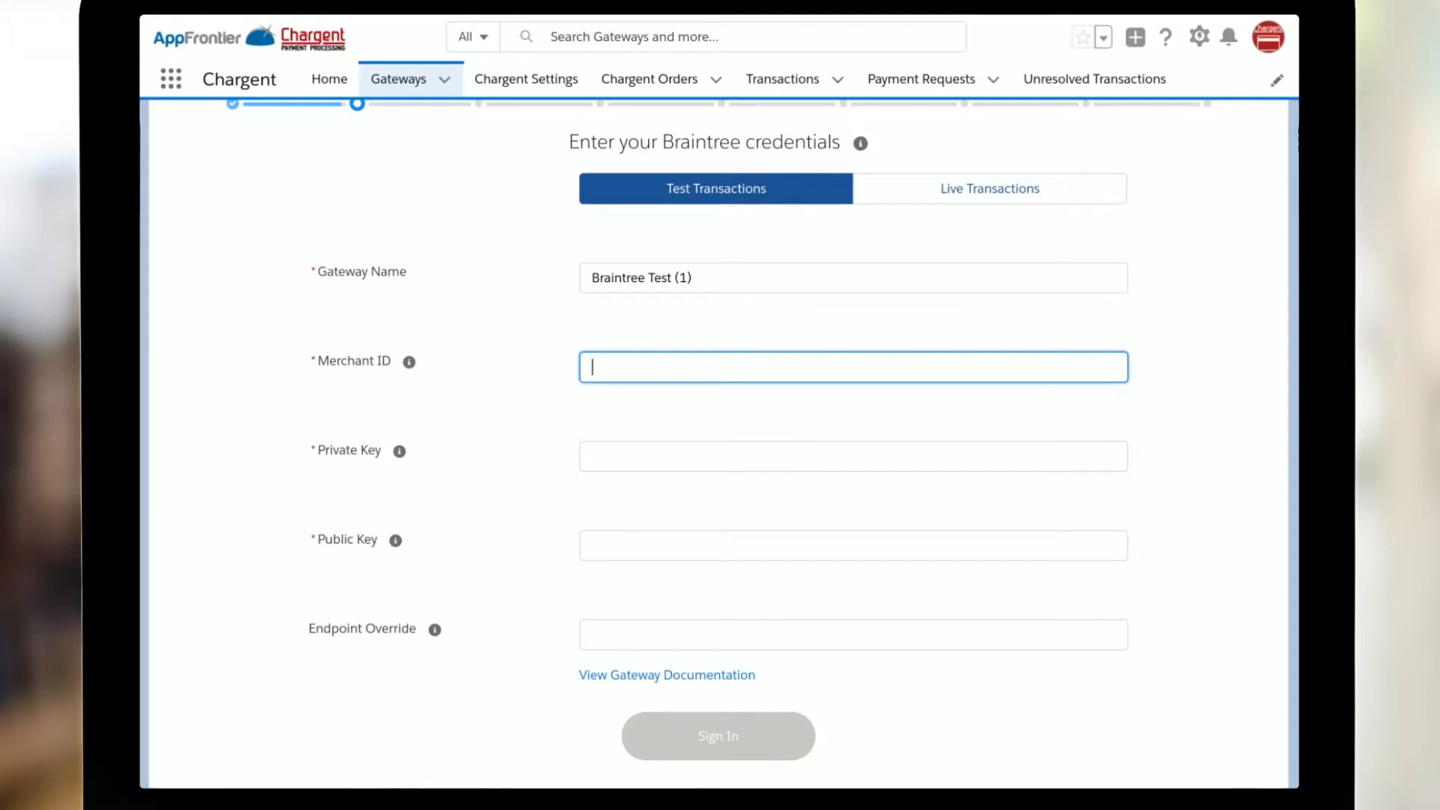
mouse_move(666, 673)
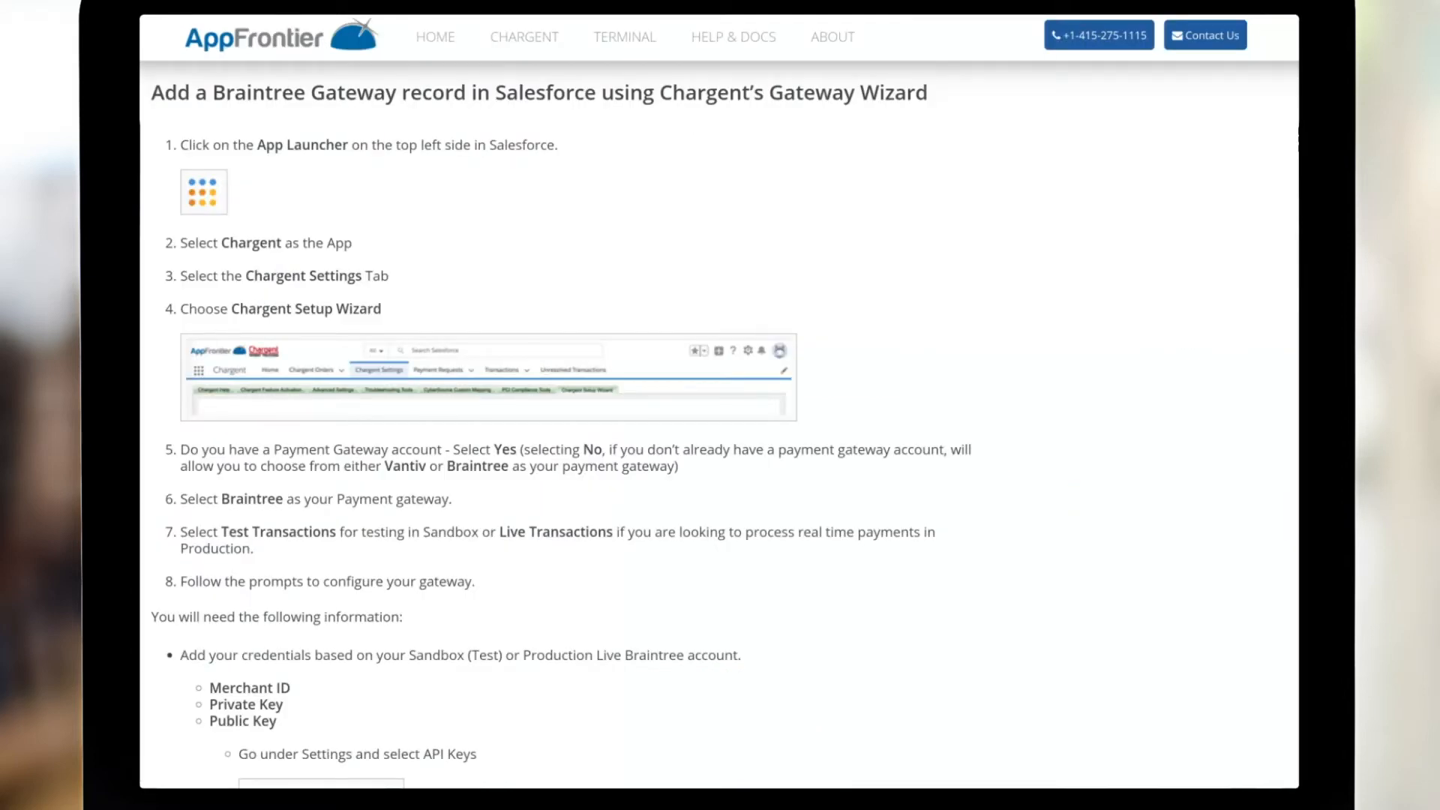
Step: Reach the credentials section of the Chargent Braintree guide explaining Settings > API Keys
scroll("down", 3)
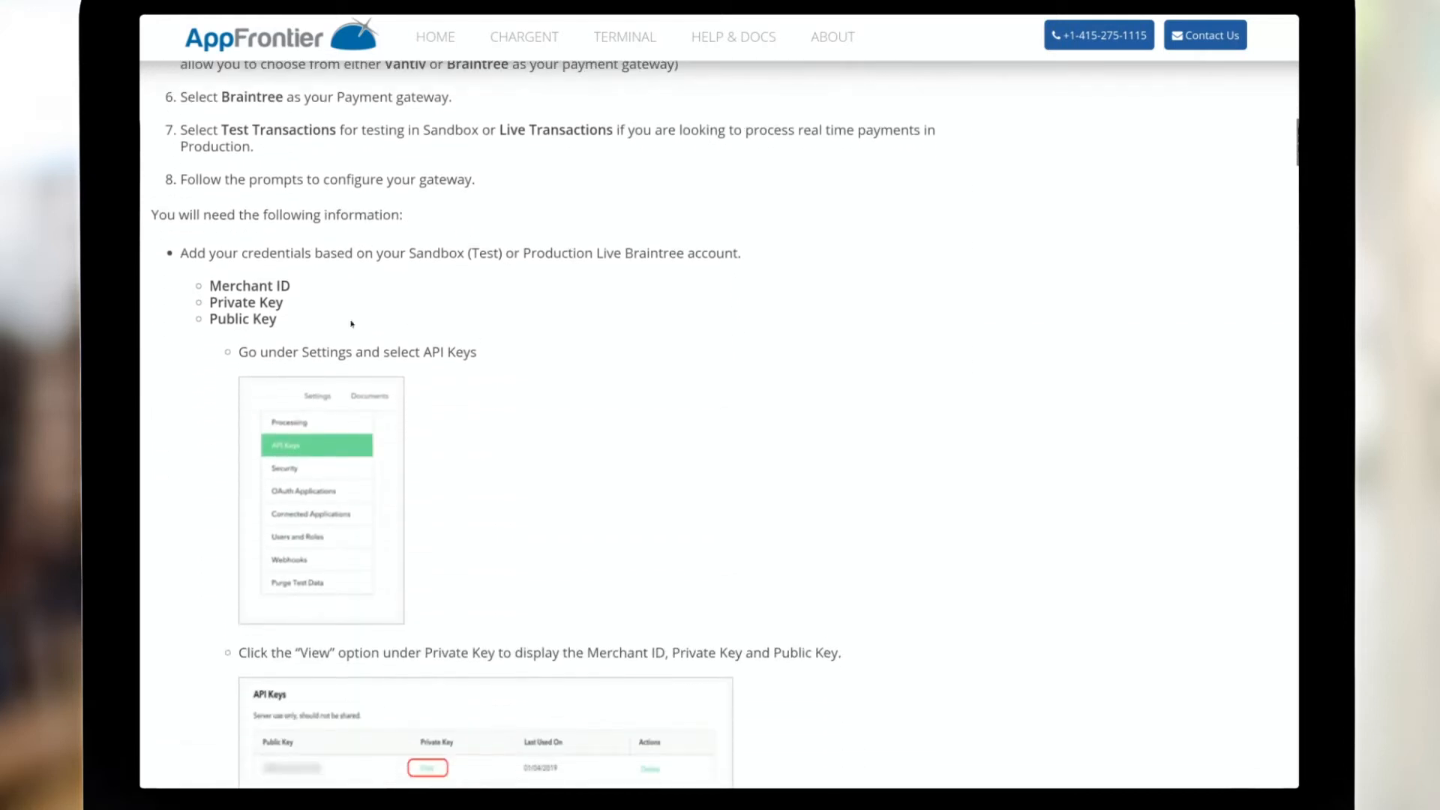
mouse_move(317, 311)
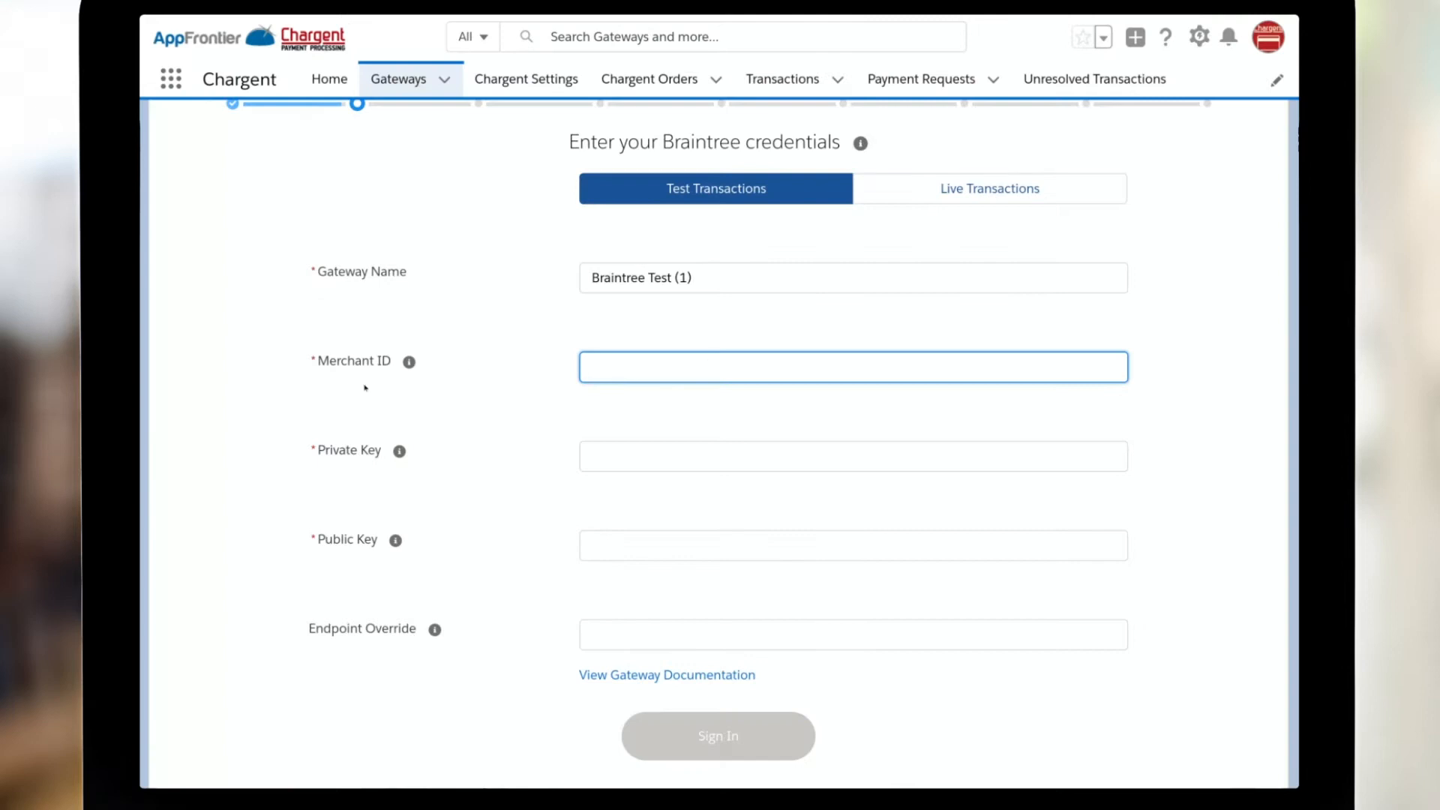
left_click(666, 673)
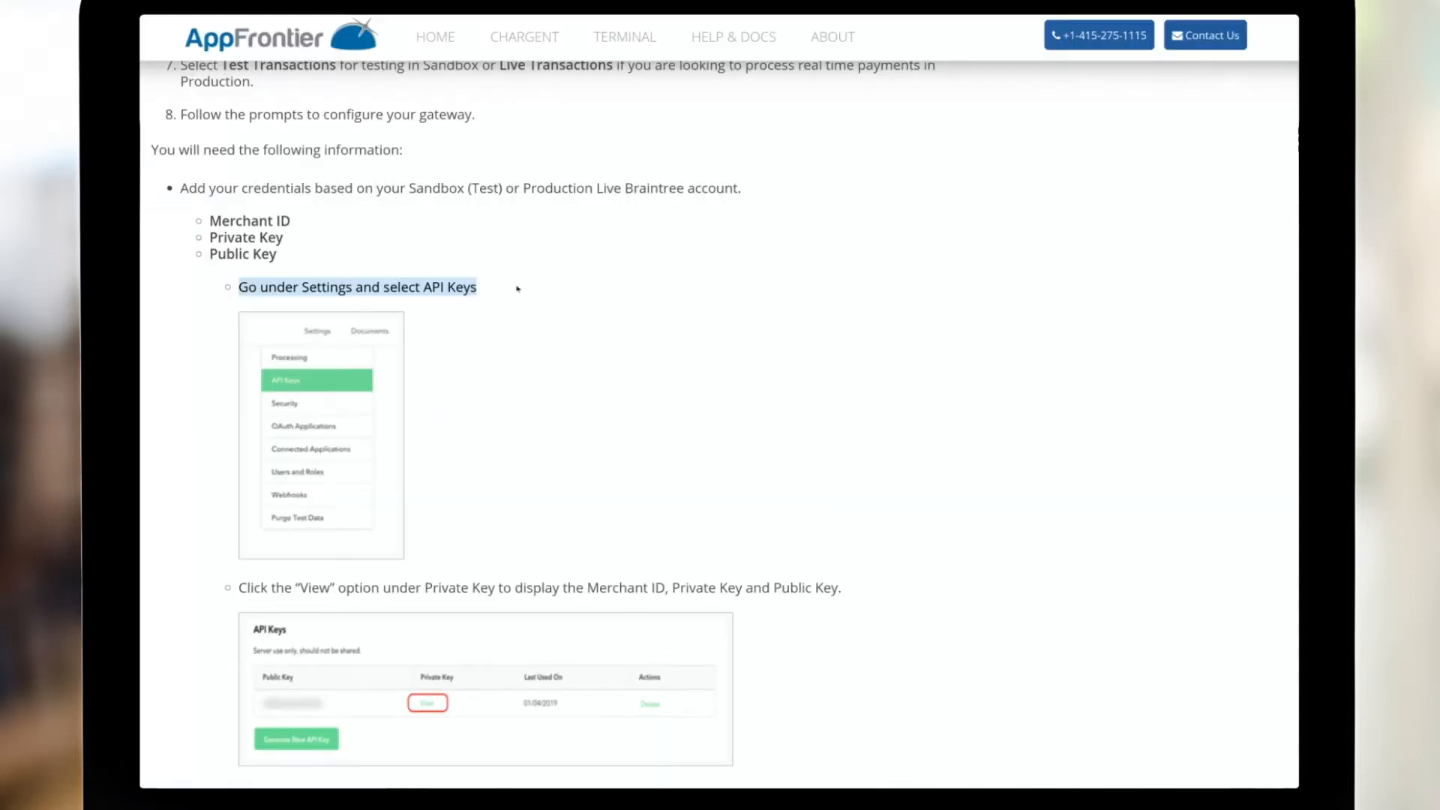
mouse_move(552, 303)
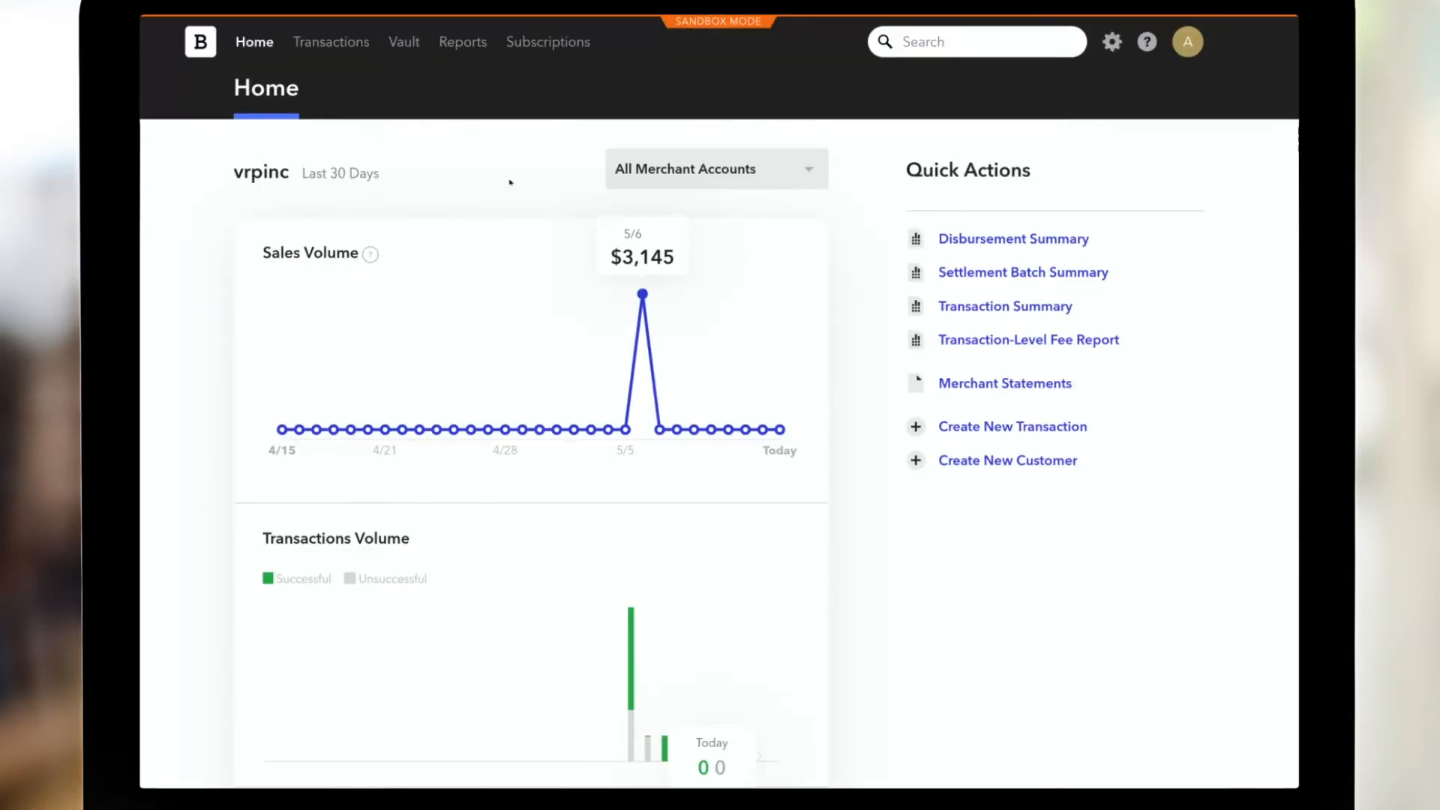
Step: View the sandbox API key details with Public Key, Private Key and Merchant ID
left_click(1111, 42)
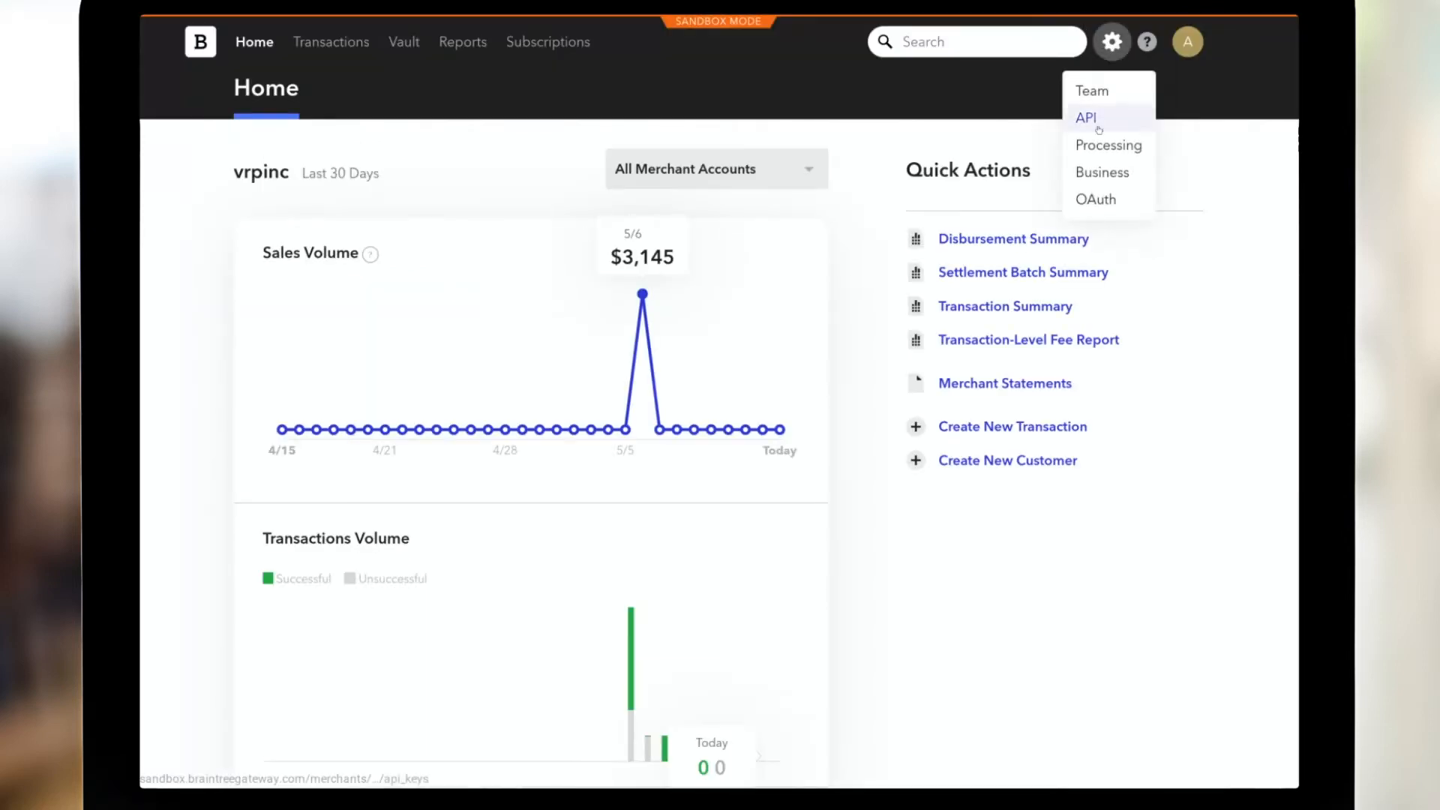
left_click(1086, 117)
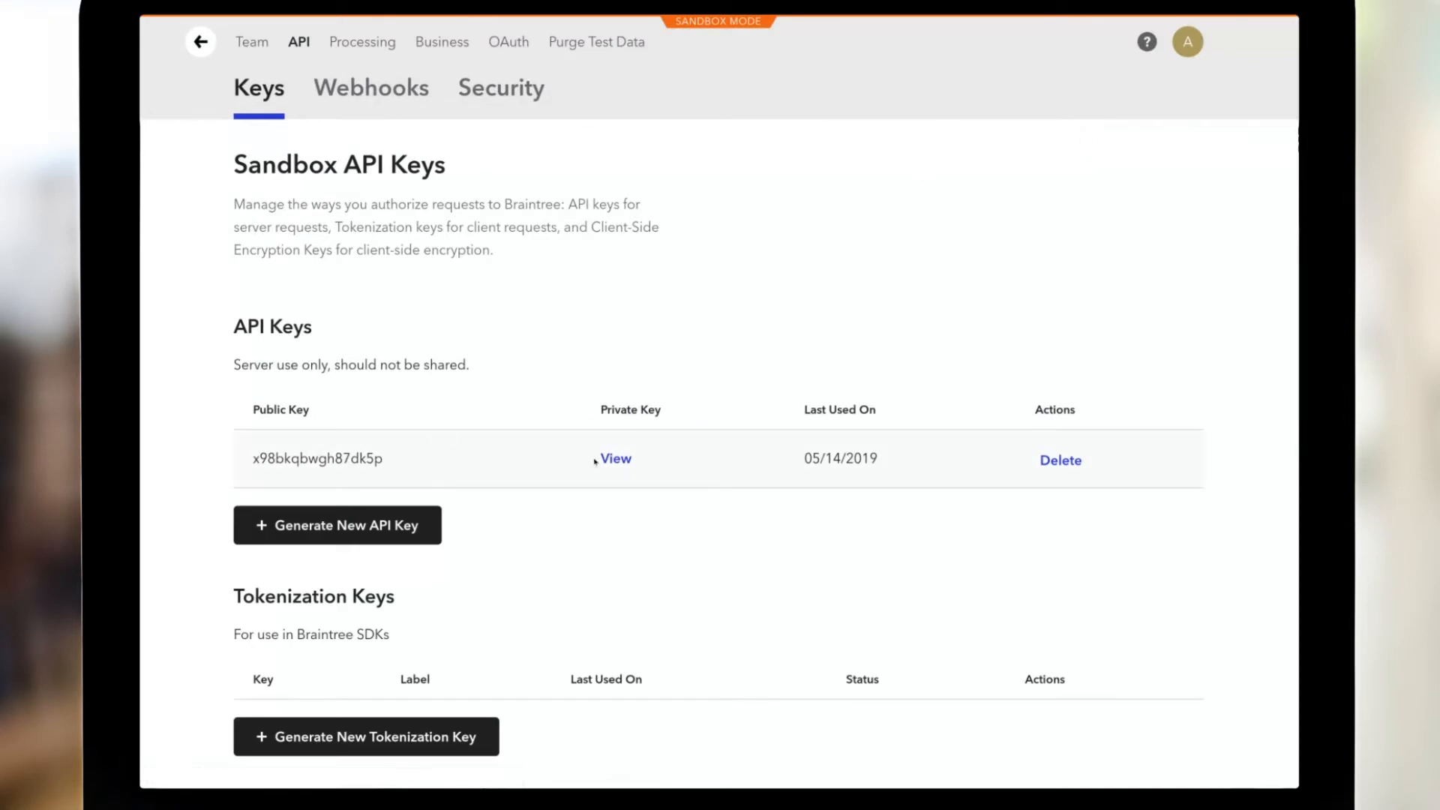
left_click(615, 459)
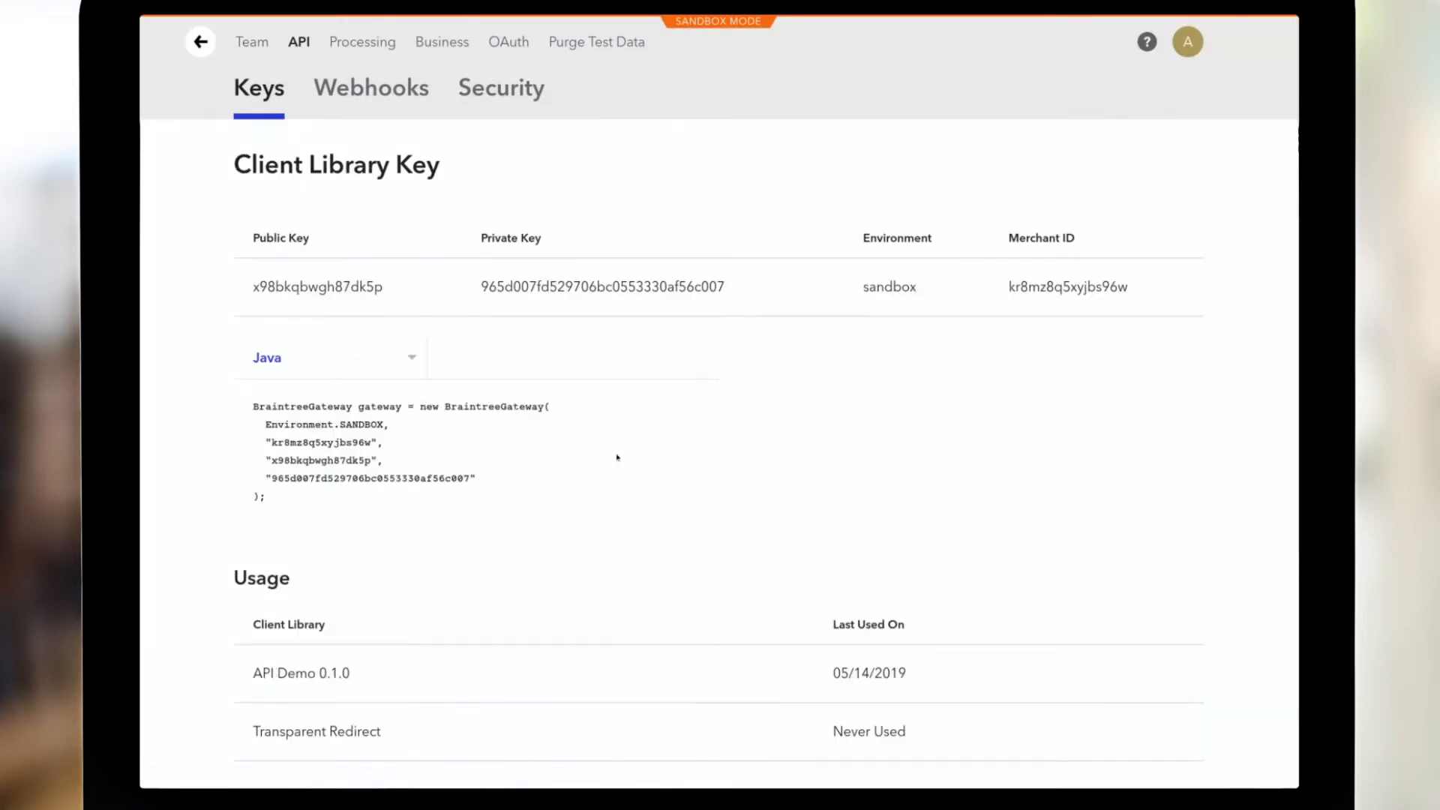
mouse_move(449, 321)
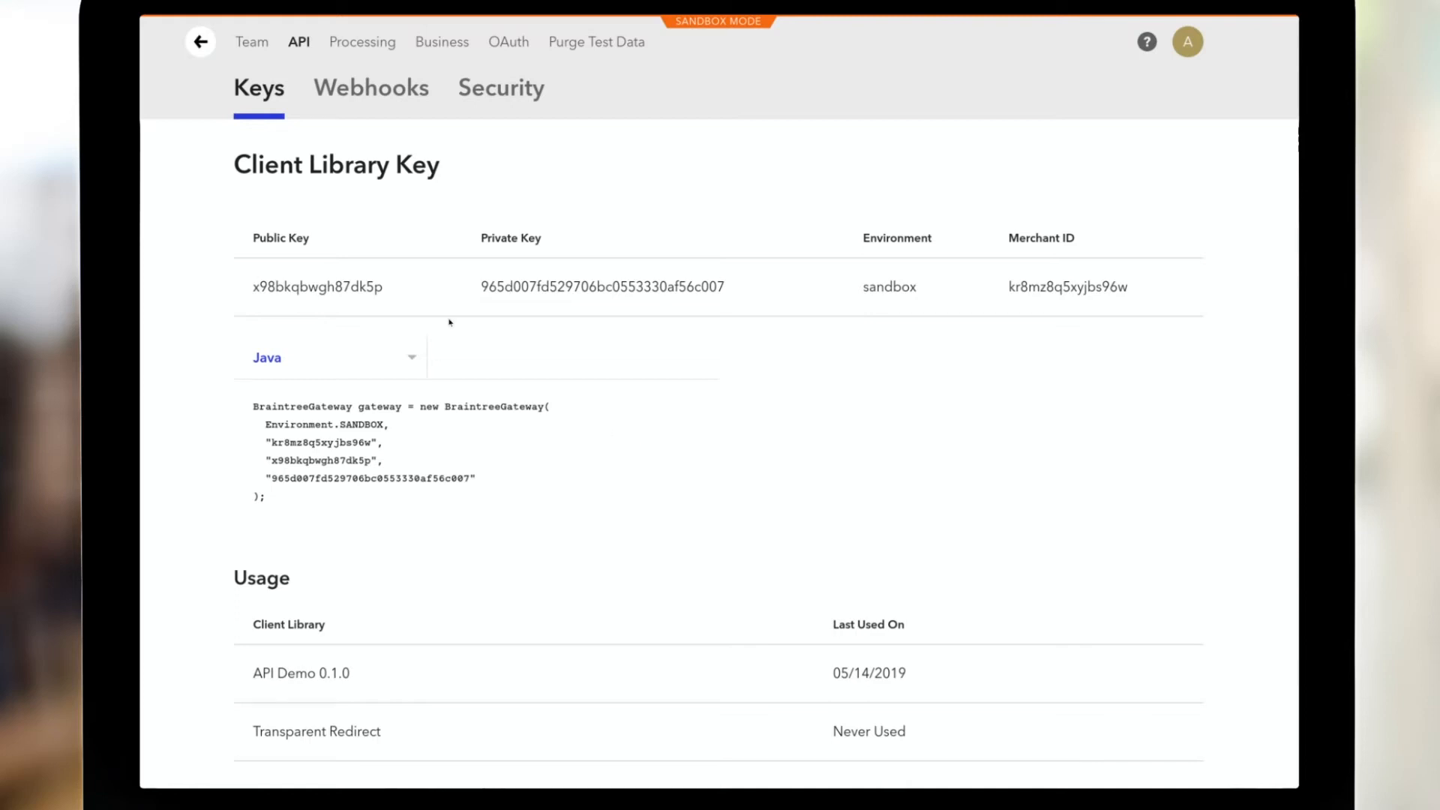
mouse_move(1095, 261)
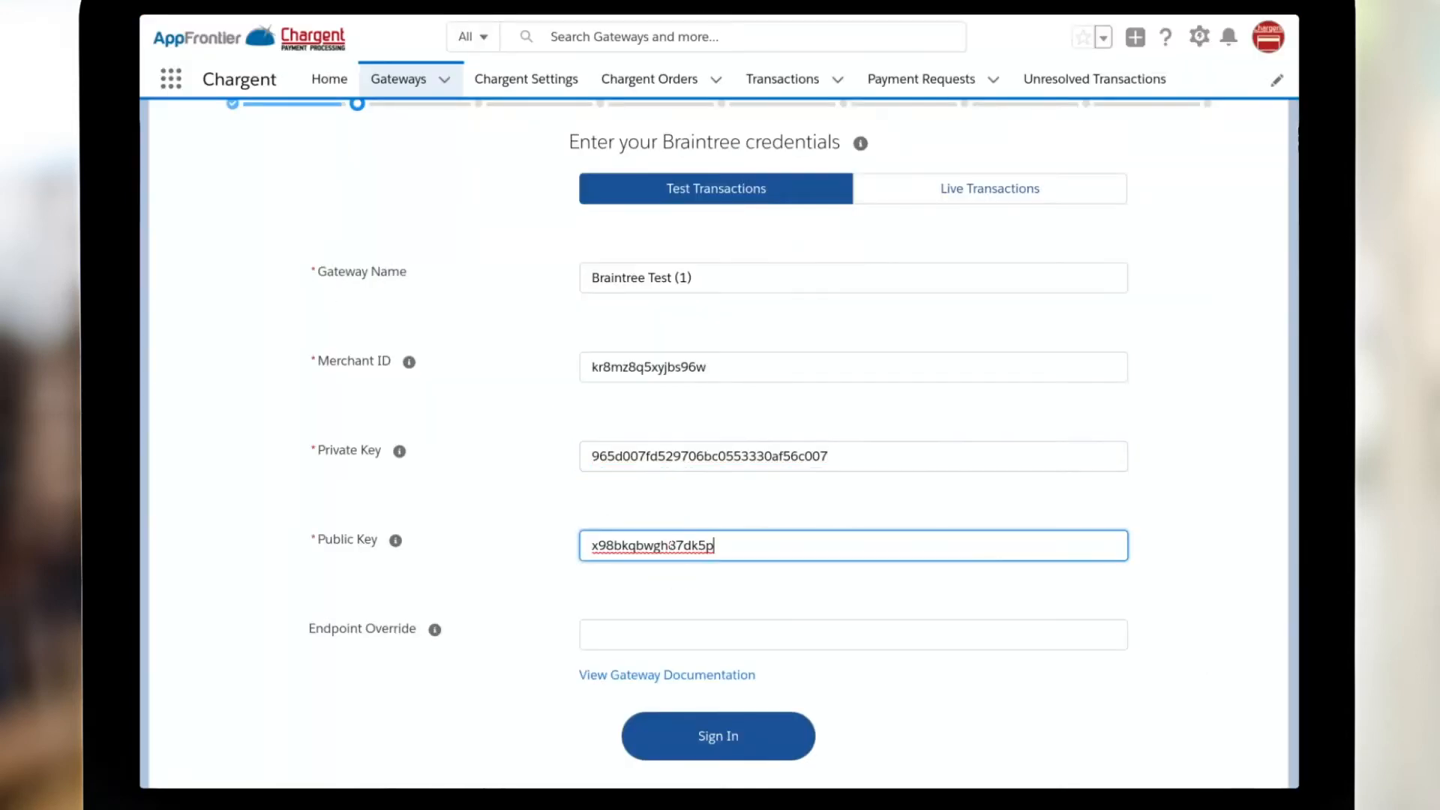
Step: Sign in to verify the Braintree test credentials and continue to the tokenization question
left_click(717, 735)
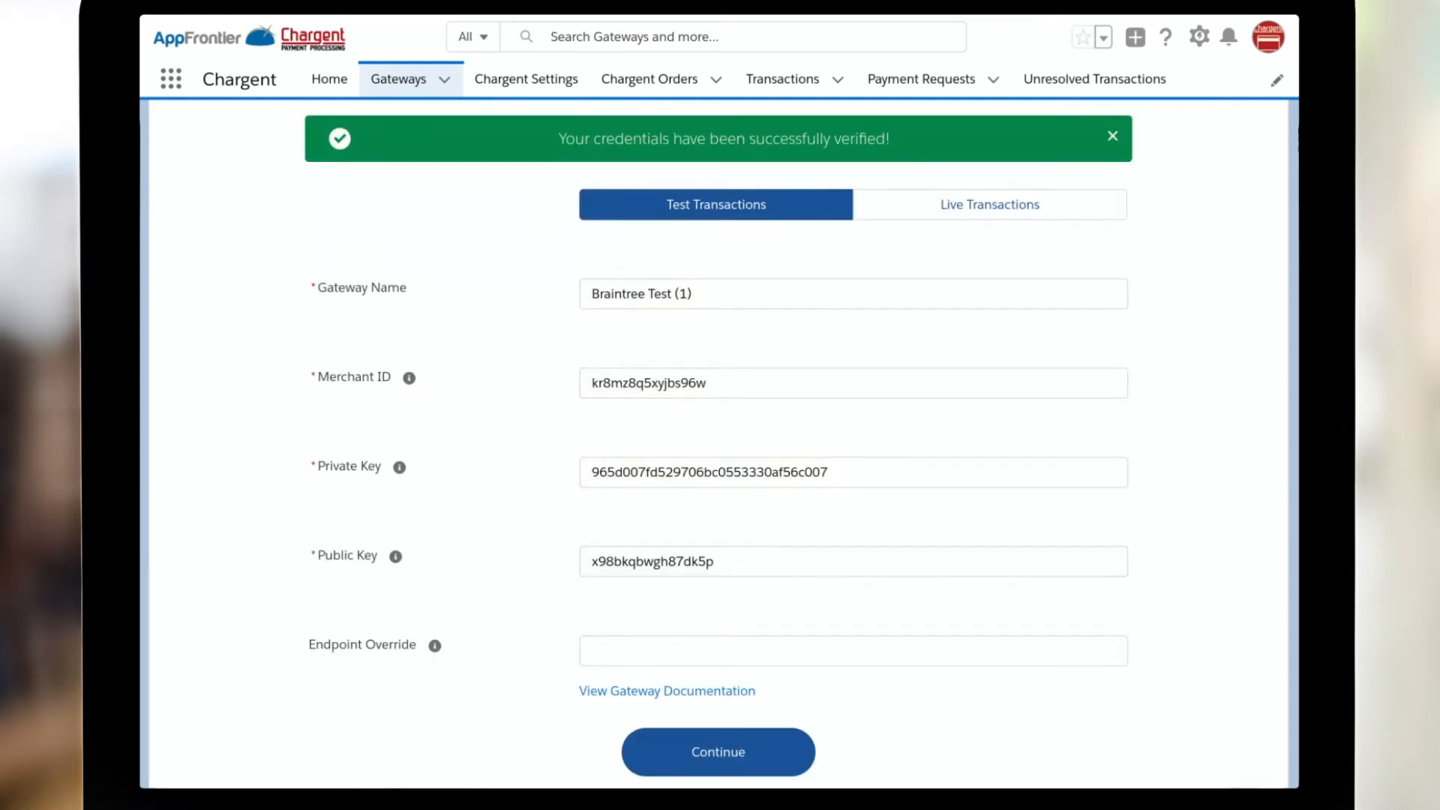
double_click(573, 138)
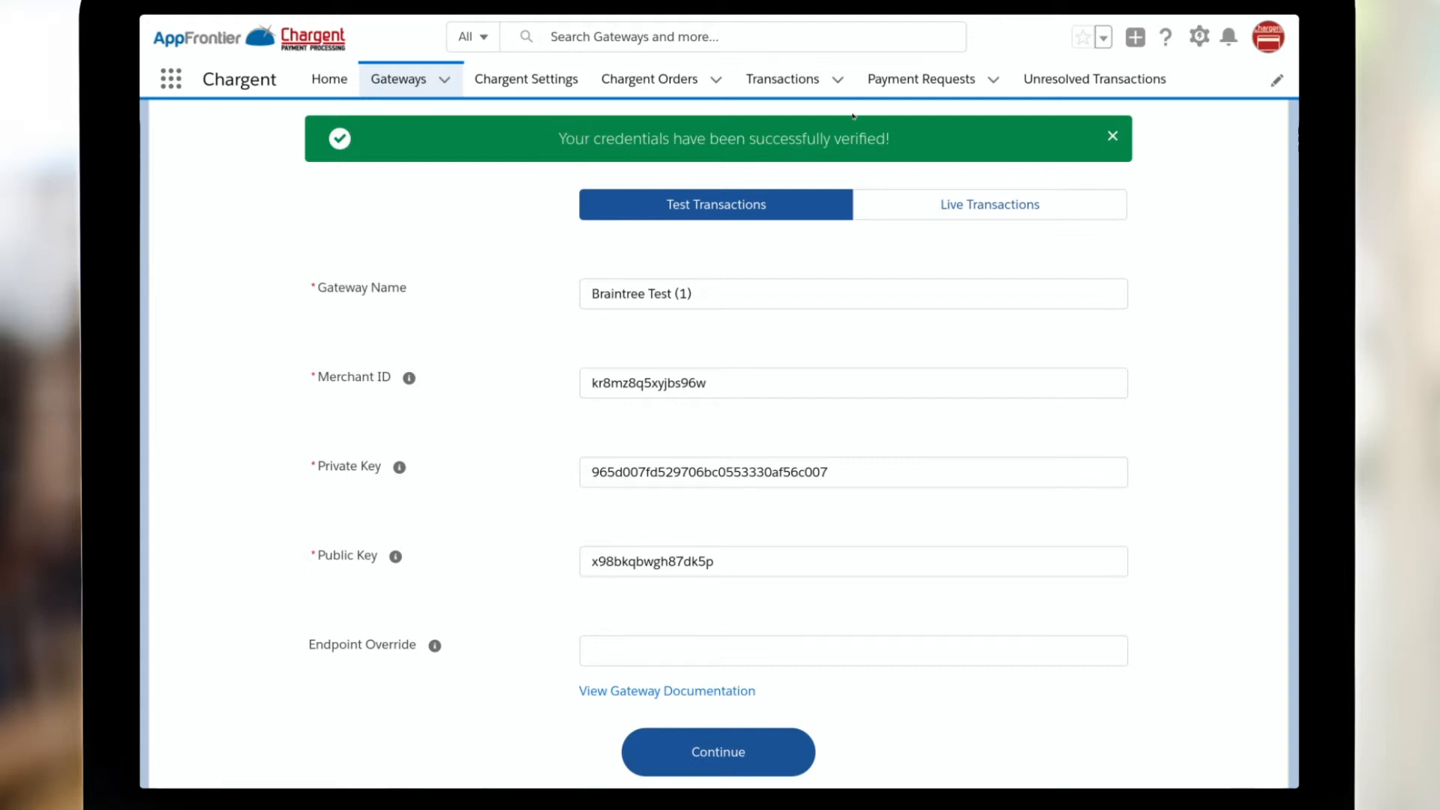
mouse_move(1218, 351)
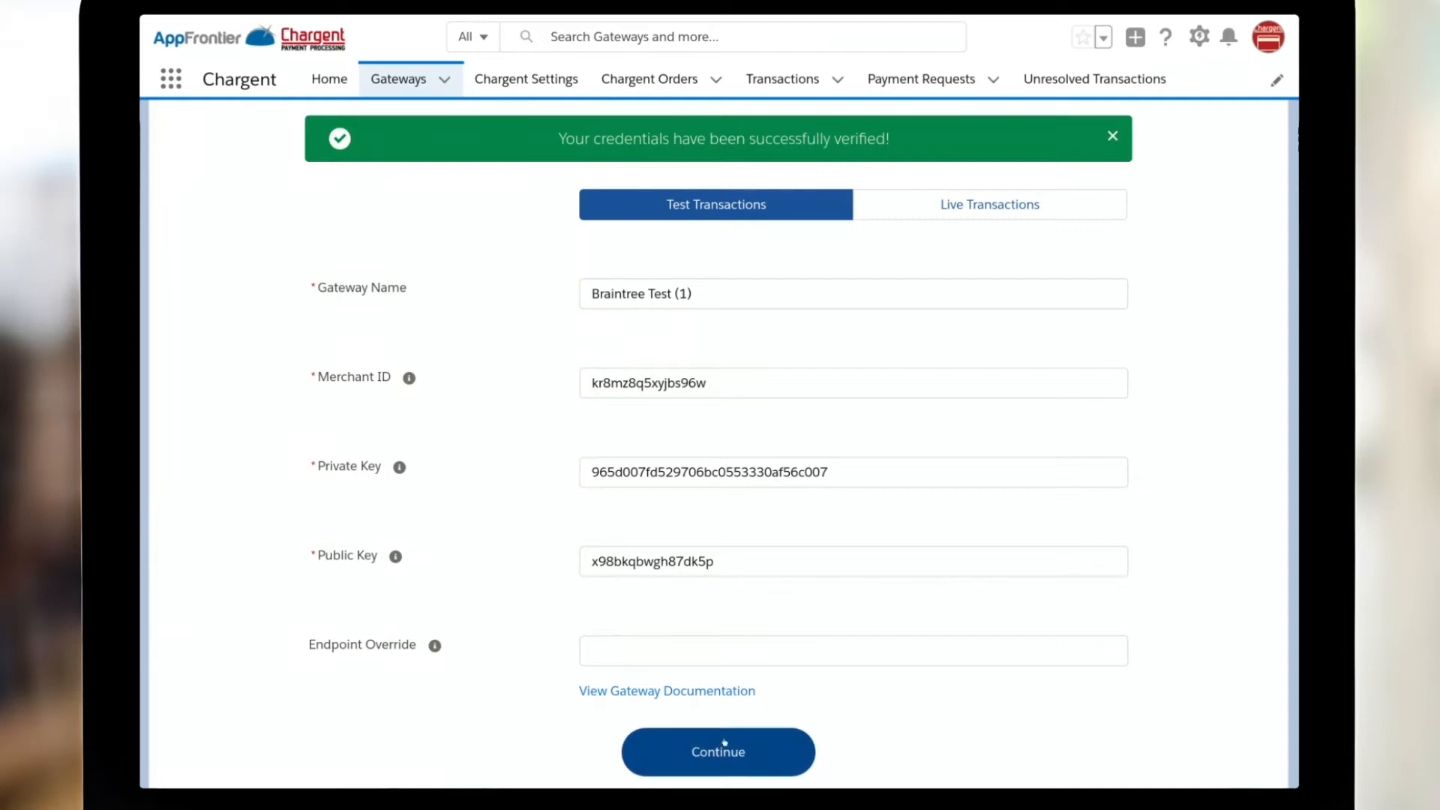
left_click(717, 752)
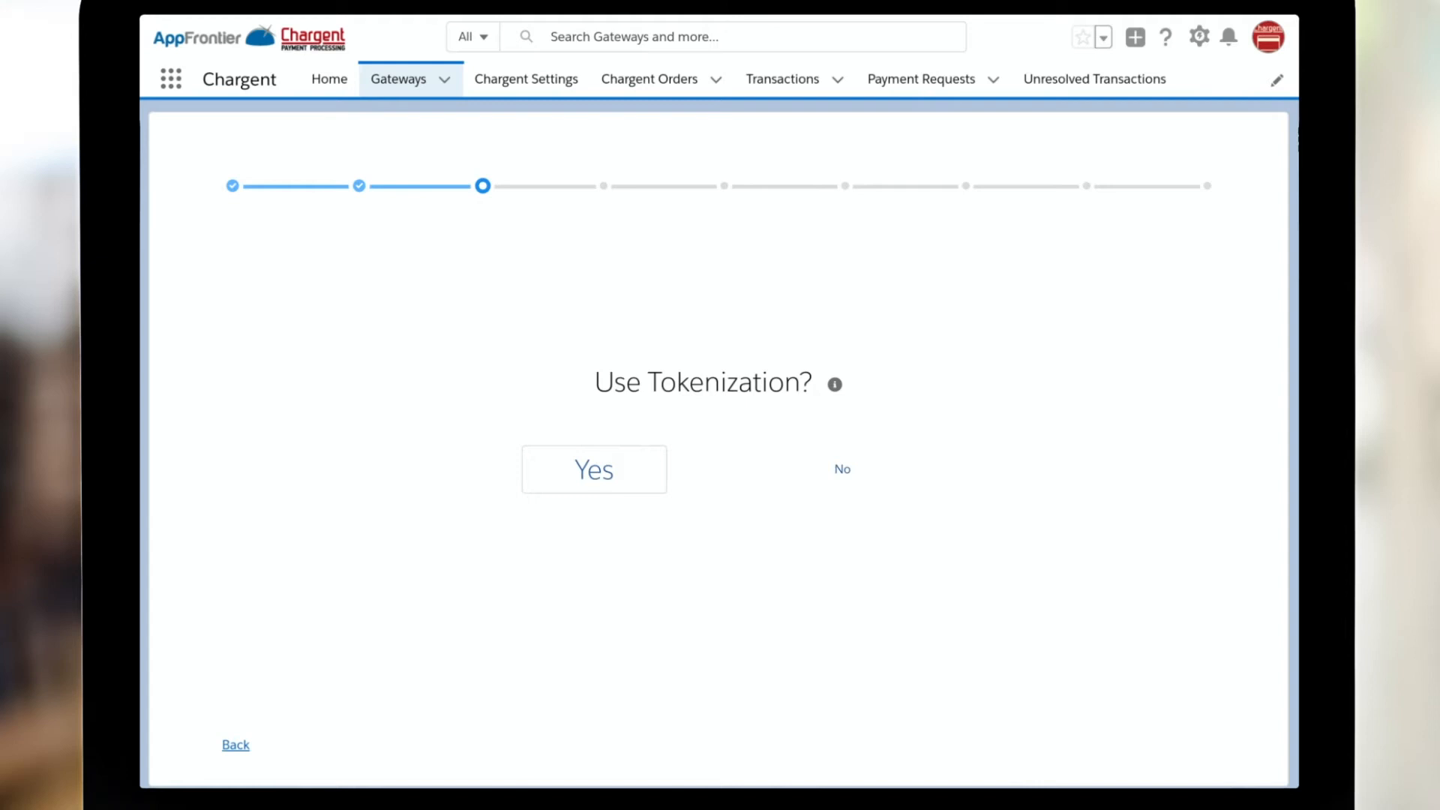
Step: Turn tokenization on, leaving United States dollar enabled
left_click(594, 469)
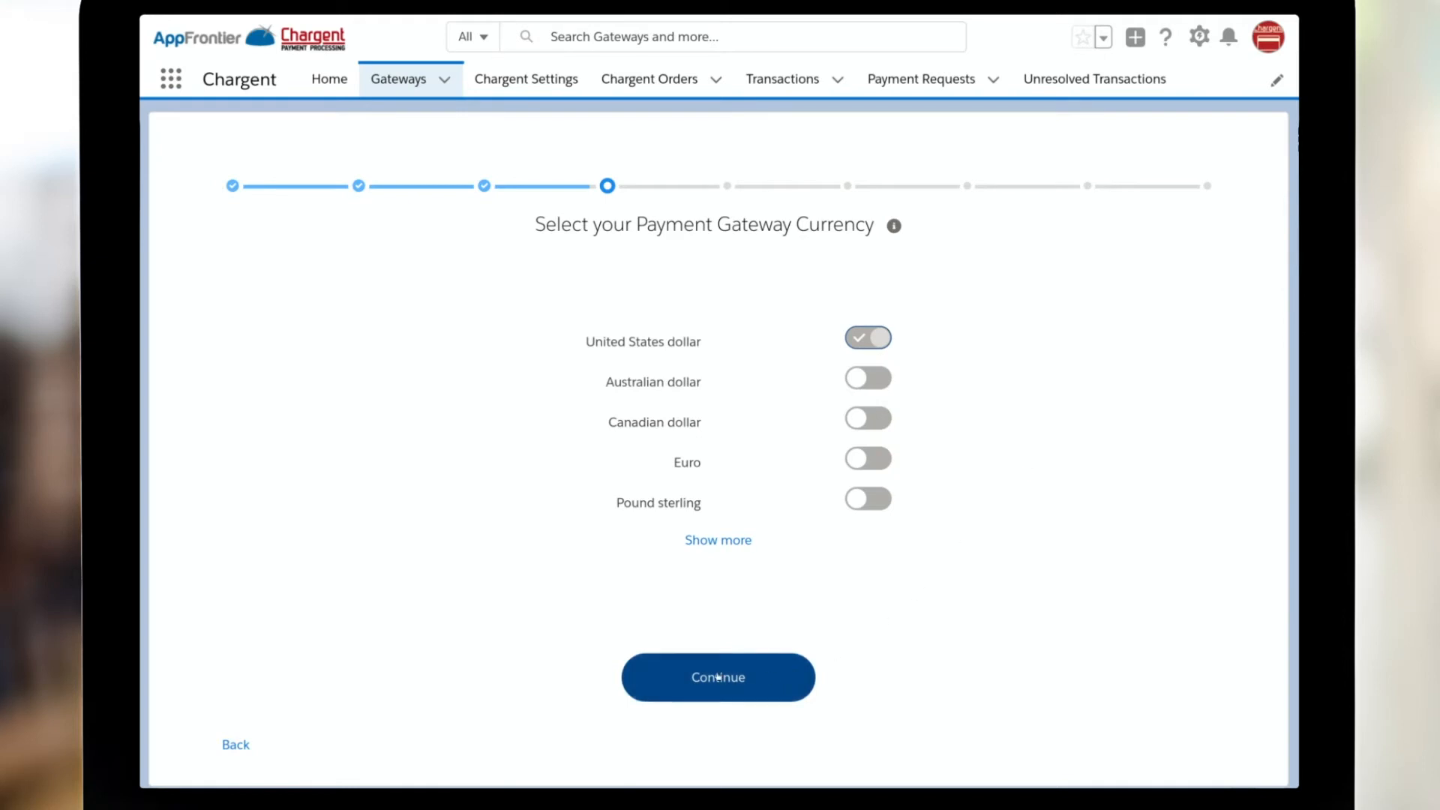
Step: Keep US dollar, enable Payment Console, and continue past the Chargent Key request confirmation
left_click(717, 677)
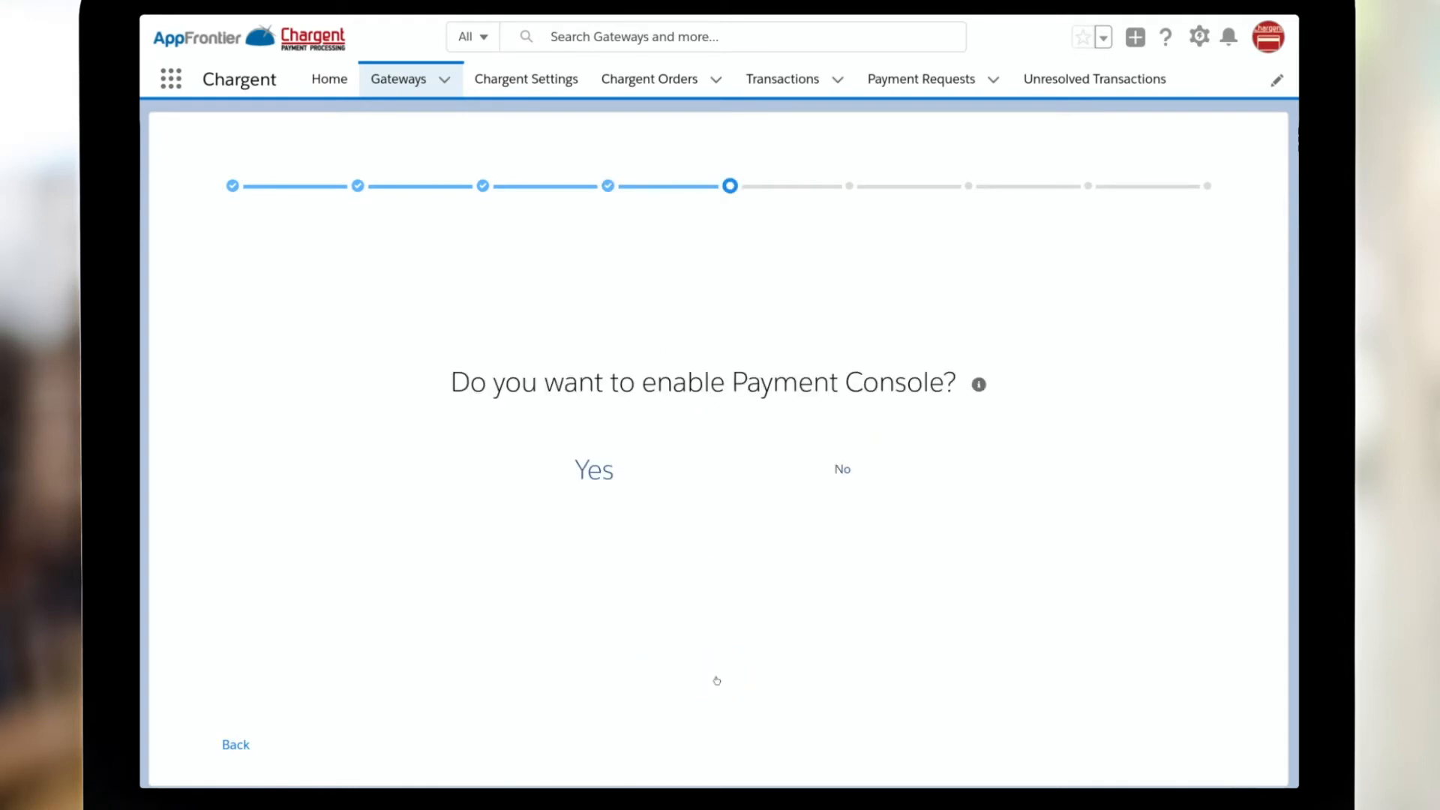
mouse_move(1055, 558)
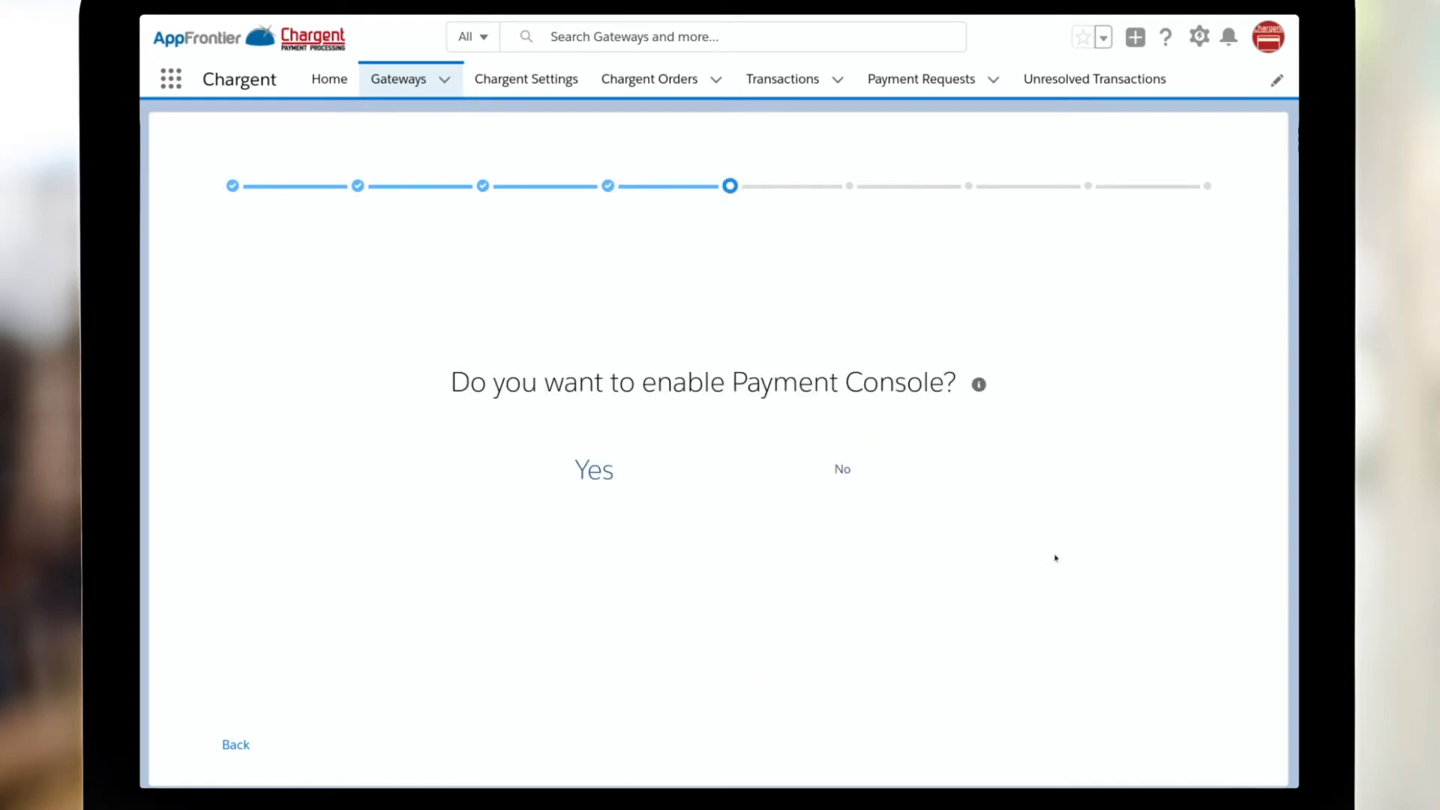
left_click(594, 469)
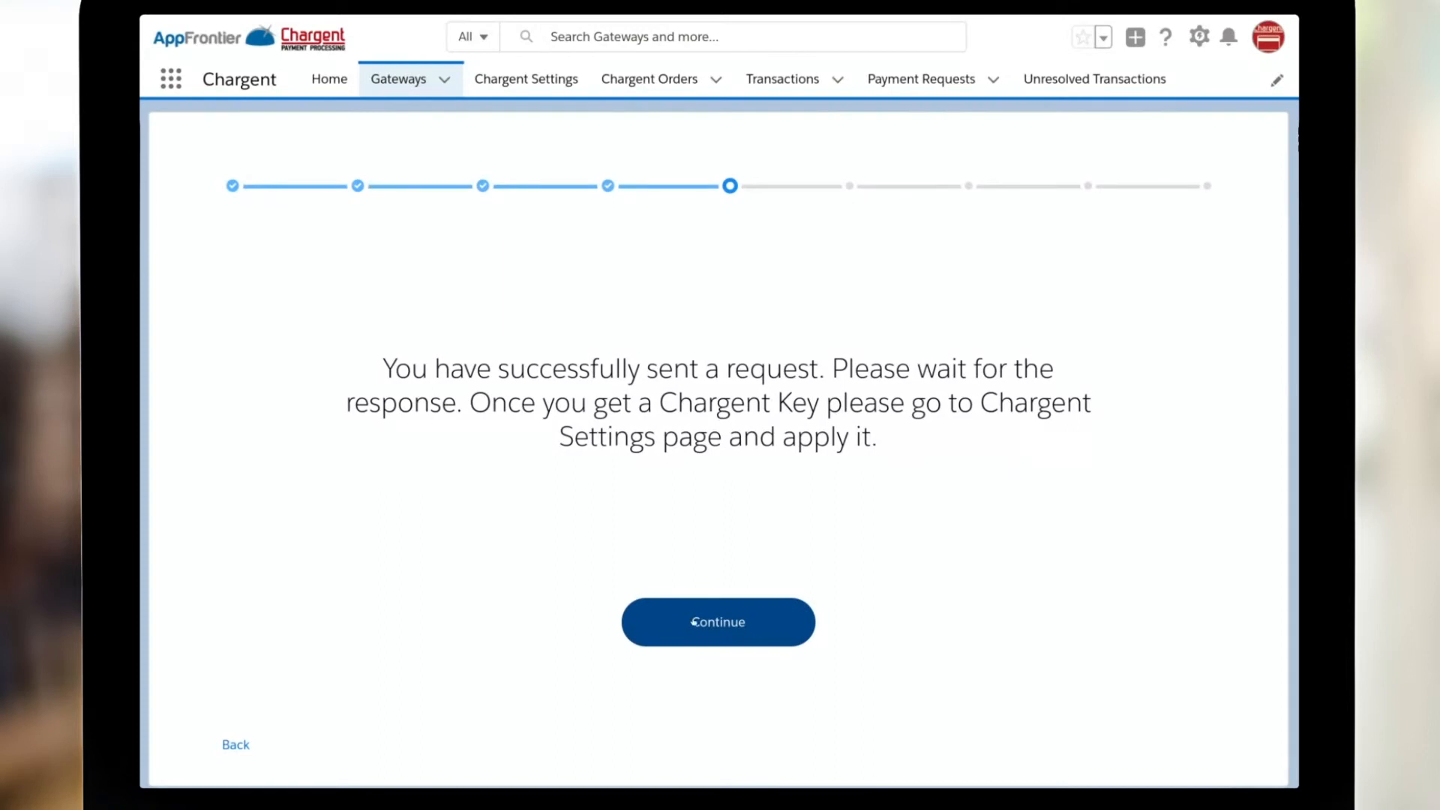
left_click(717, 621)
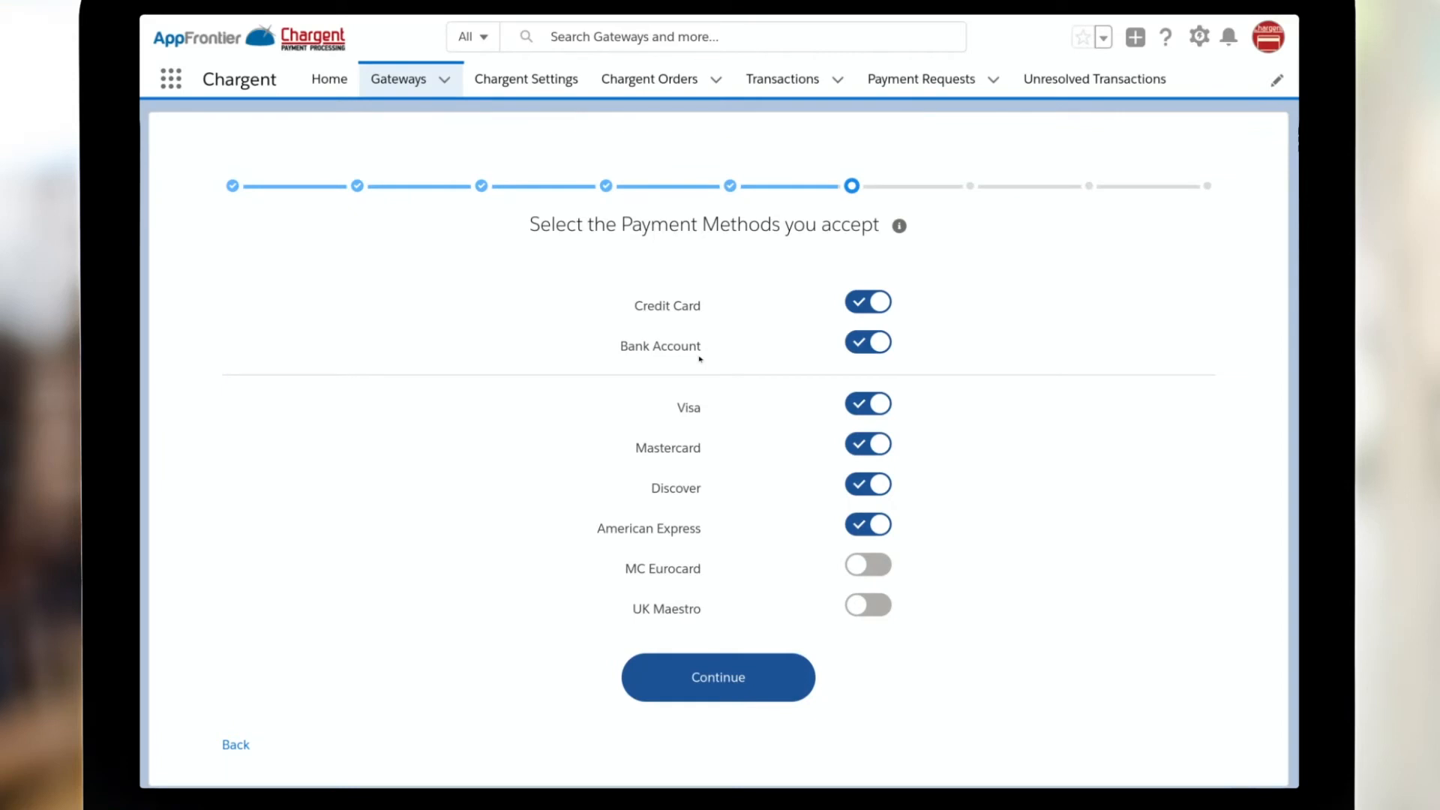
mouse_move(699, 358)
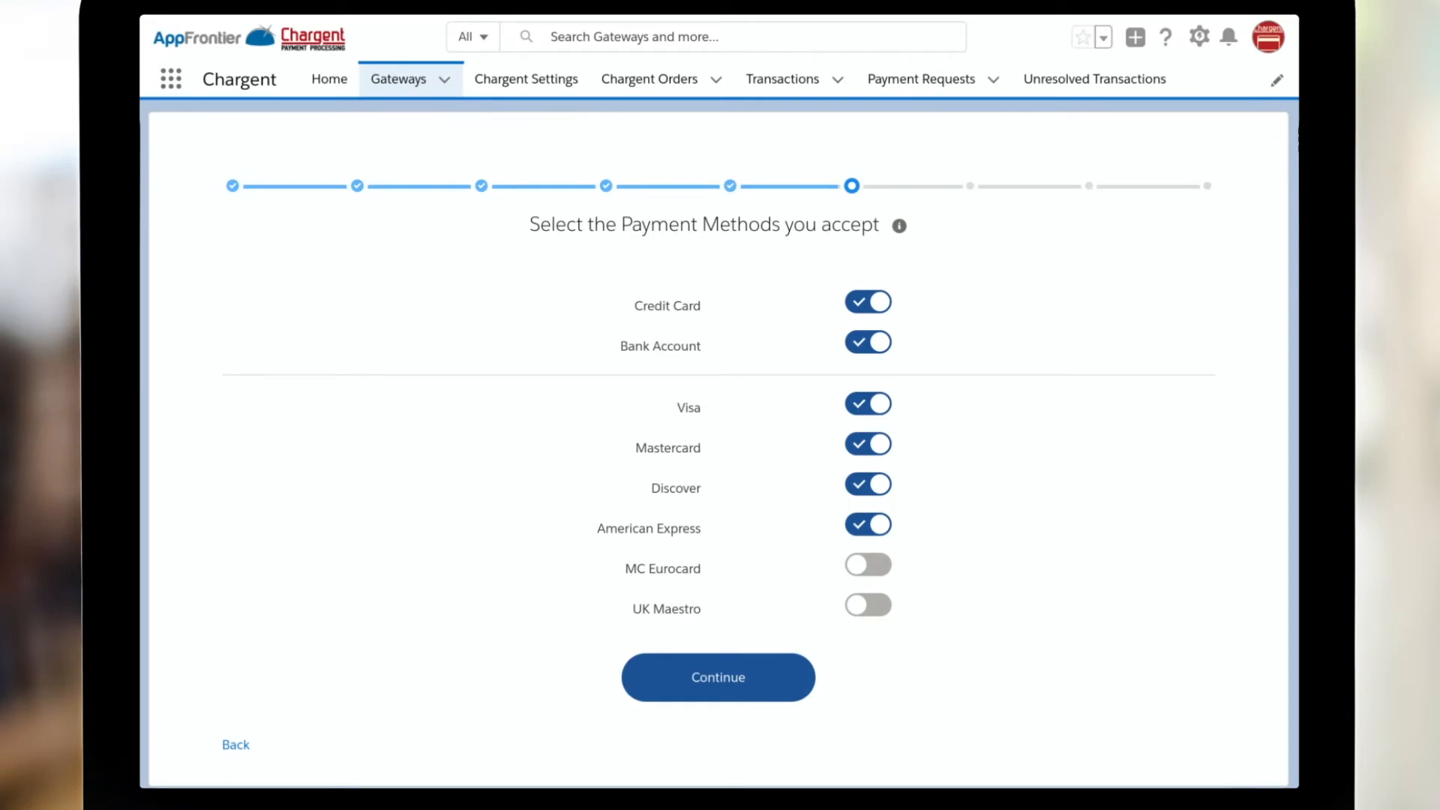
mouse_move(698, 405)
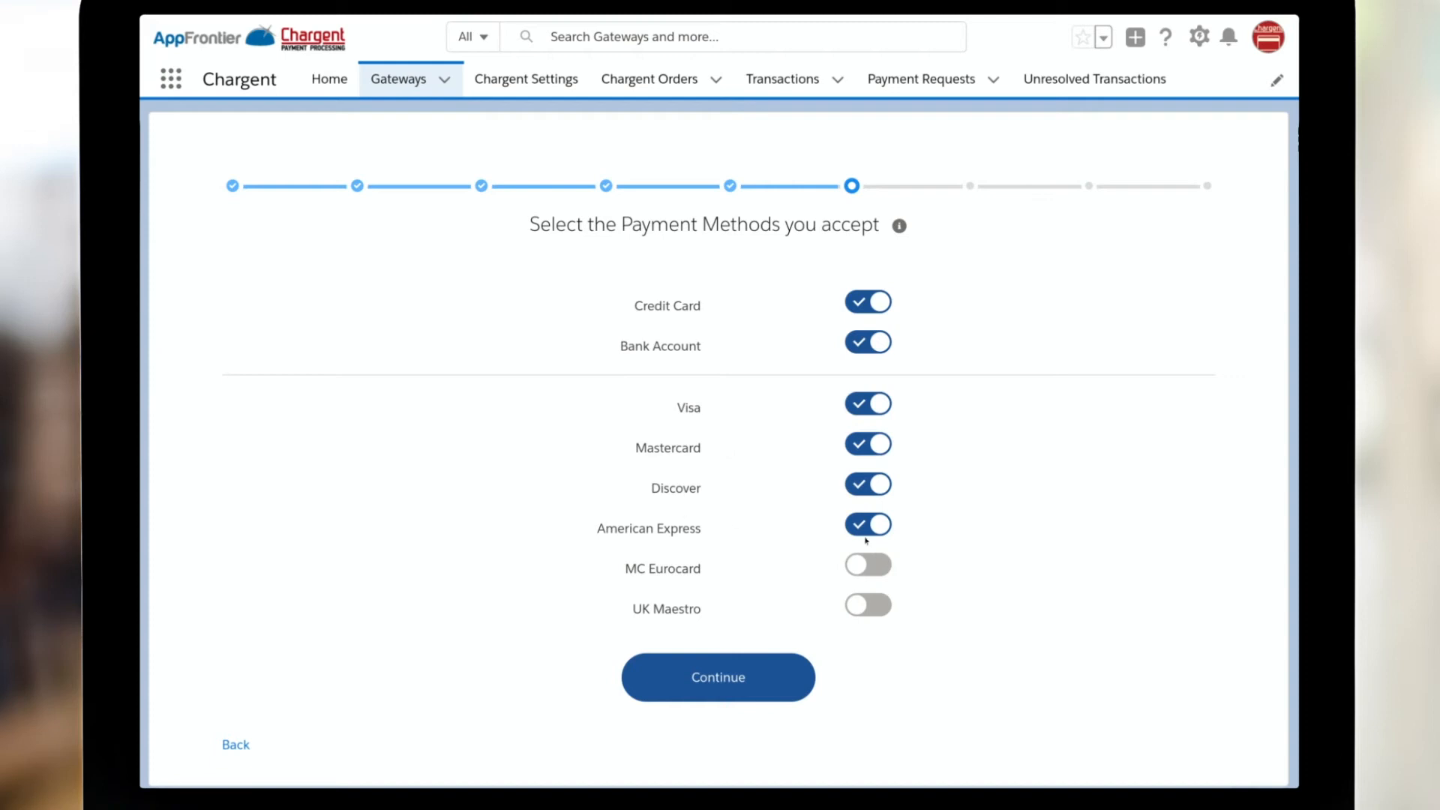
Step: Keep American Express accepted along with the other payment methods and continue
left_click(866, 525)
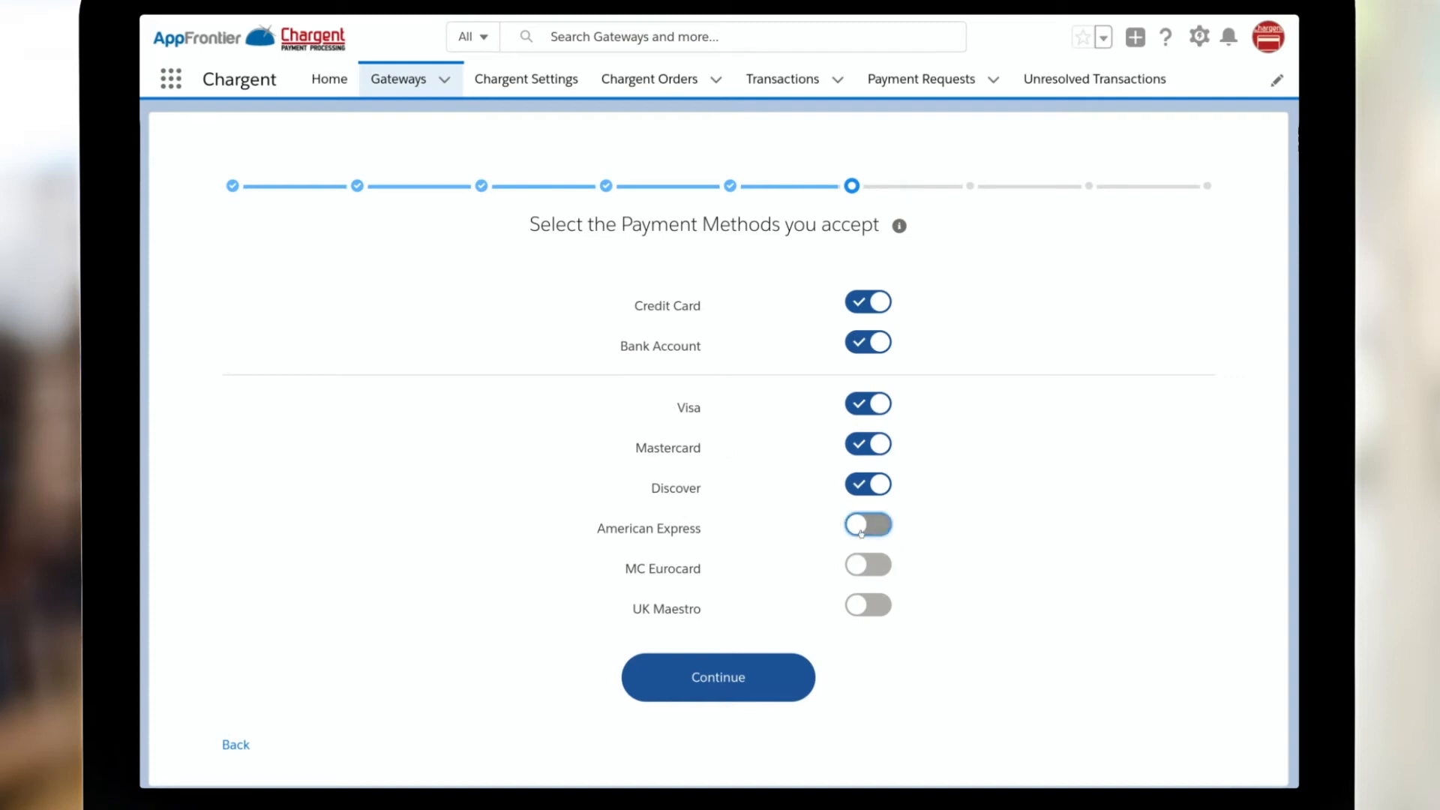
left_click(867, 523)
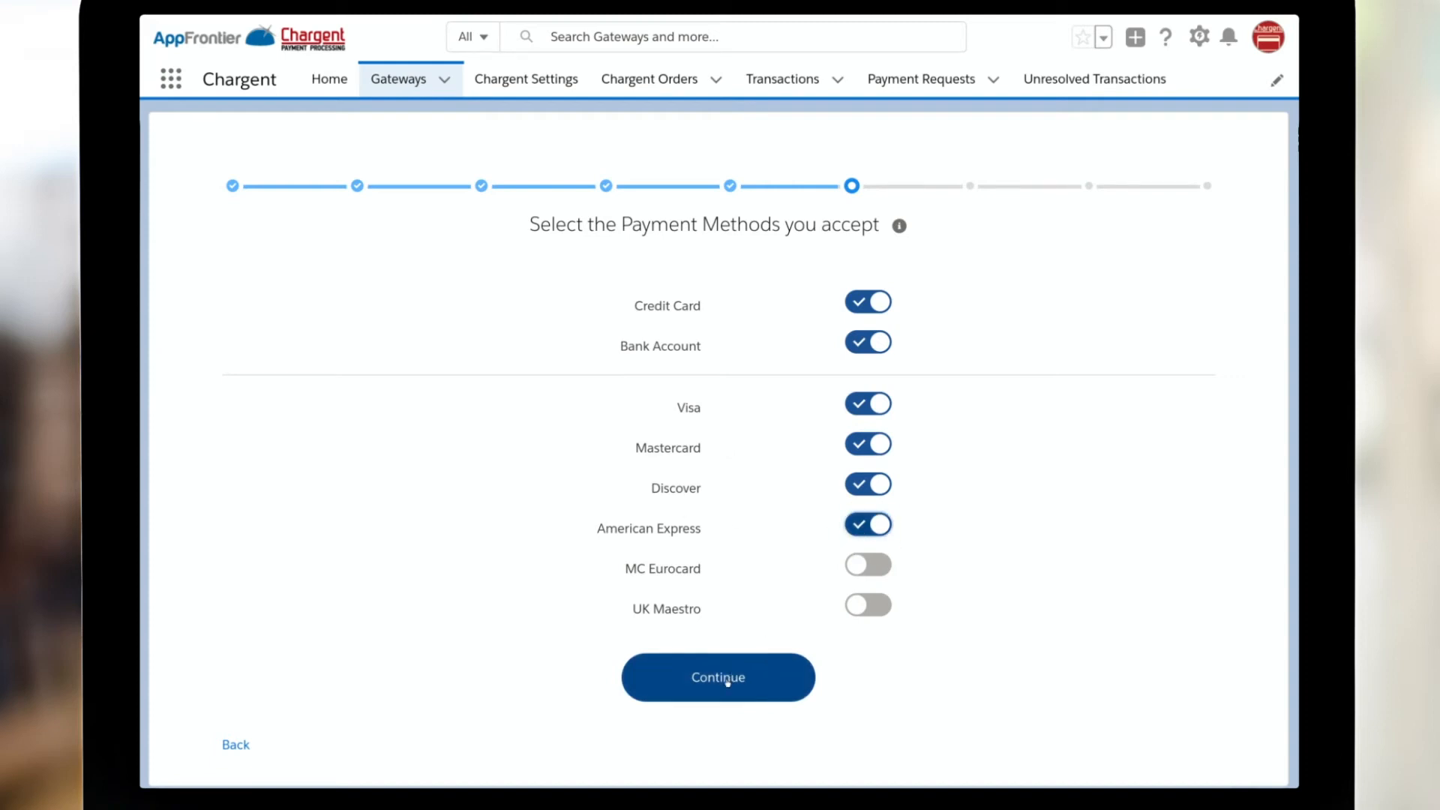
left_click(717, 677)
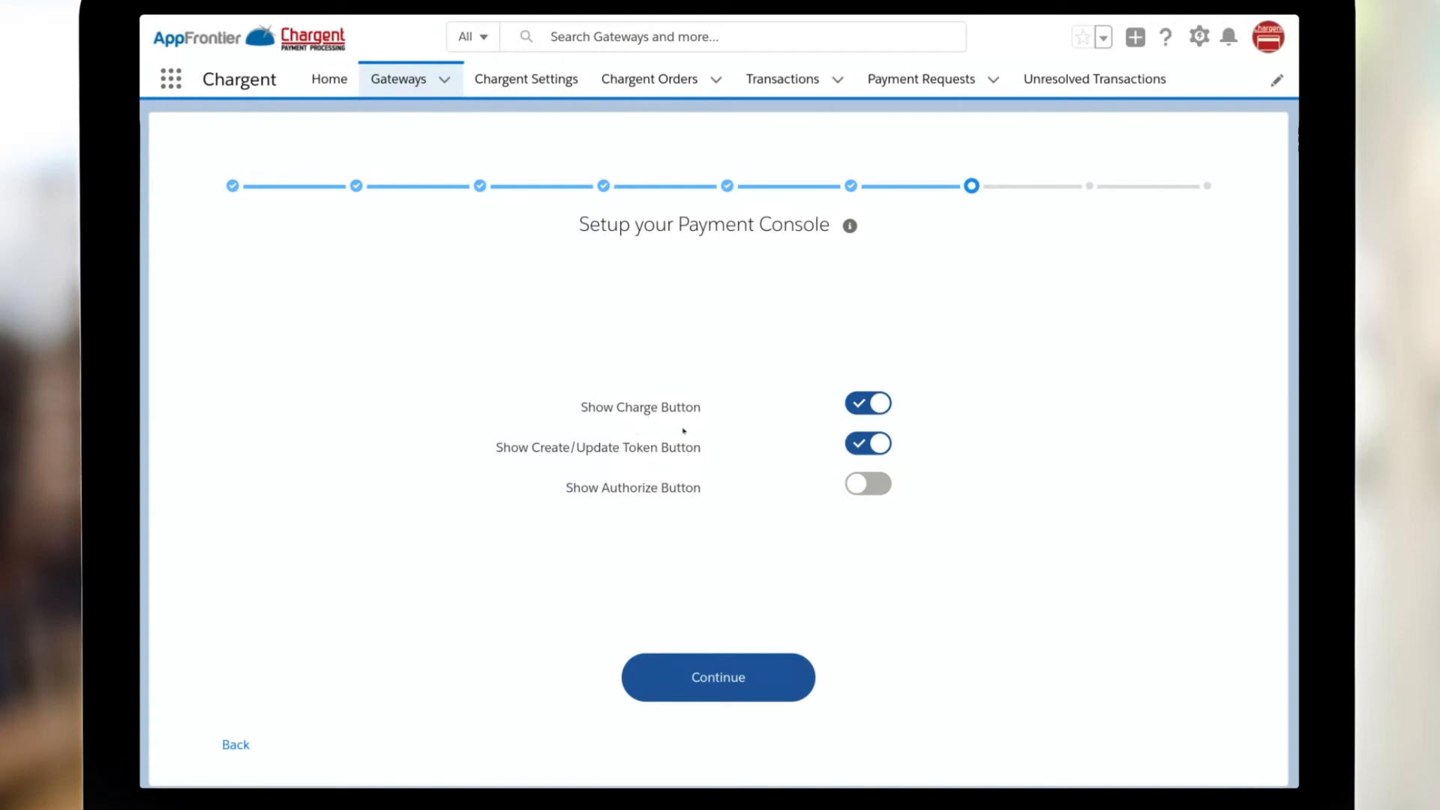
Step: Enable Show Authorize Button, adjust Show Charge Button, and confirm the Payment Console settings
left_click(867, 484)
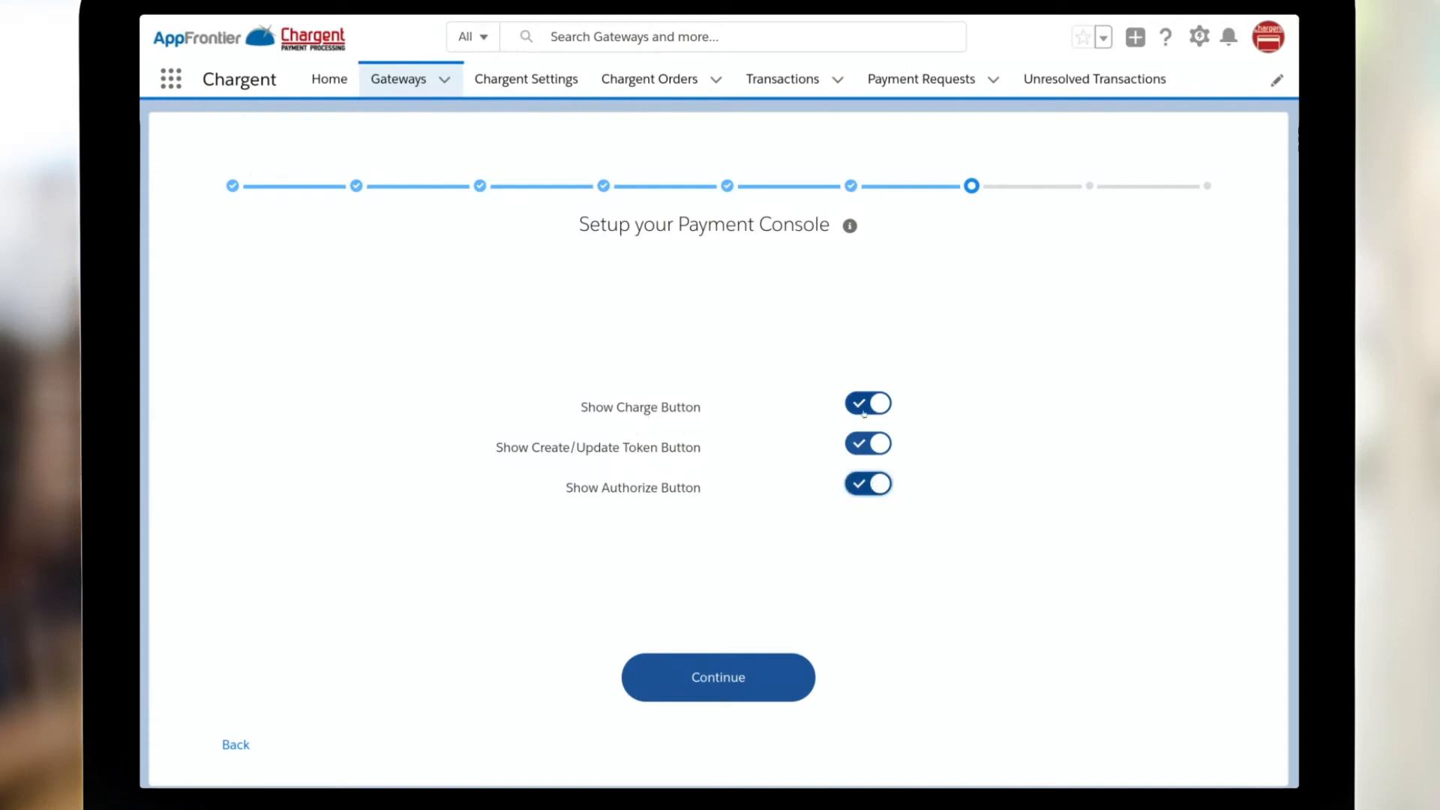
left_click(867, 404)
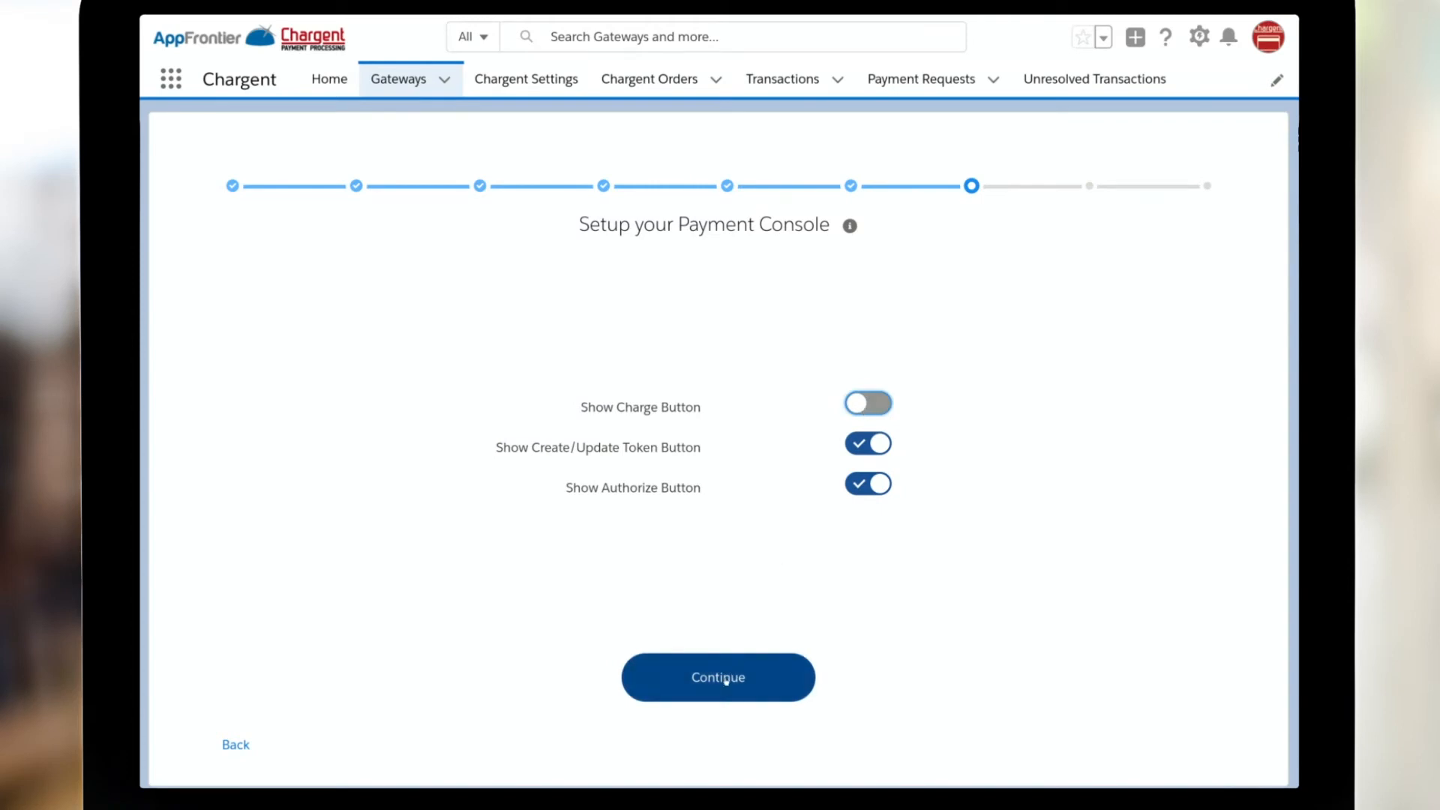
left_click(717, 677)
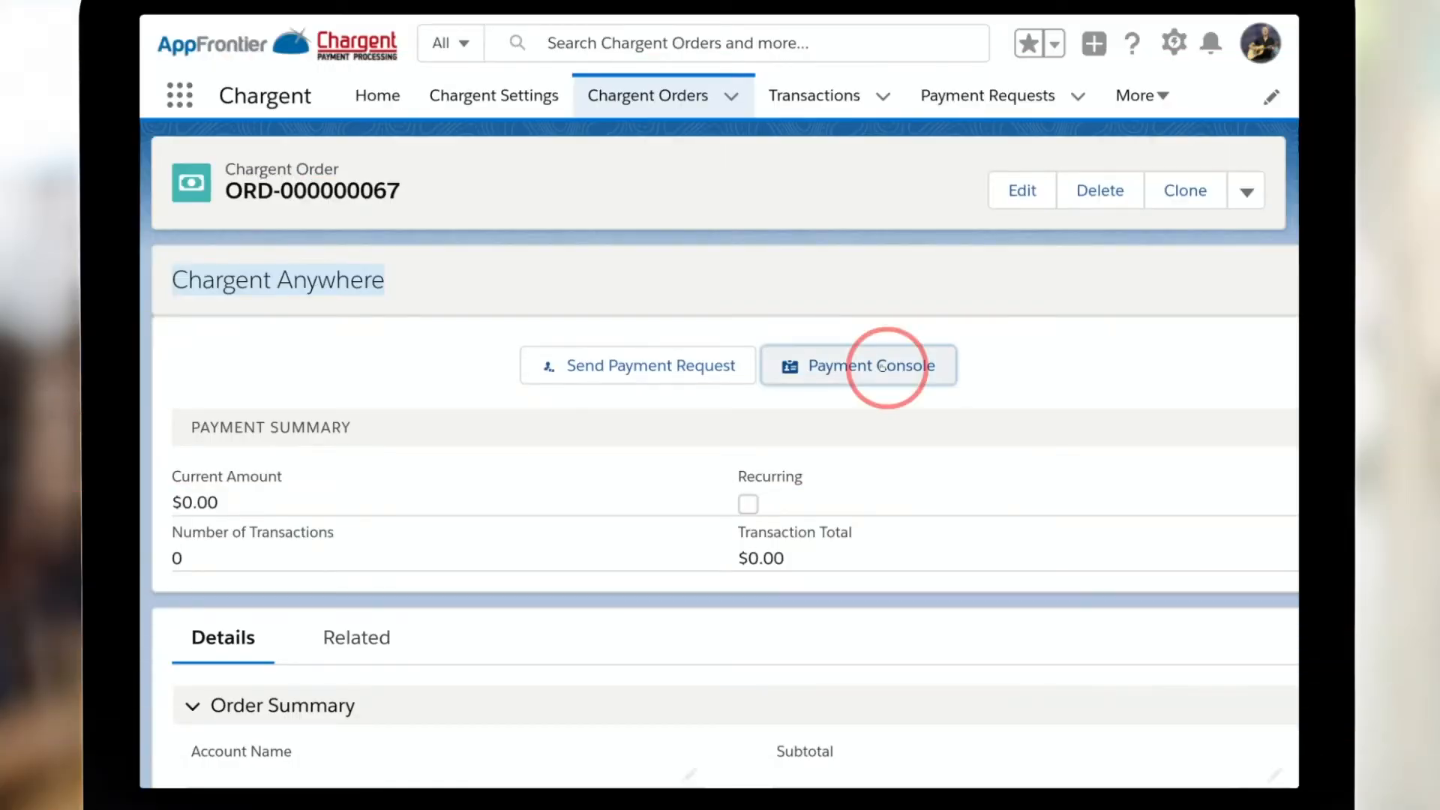
left_click(858, 366)
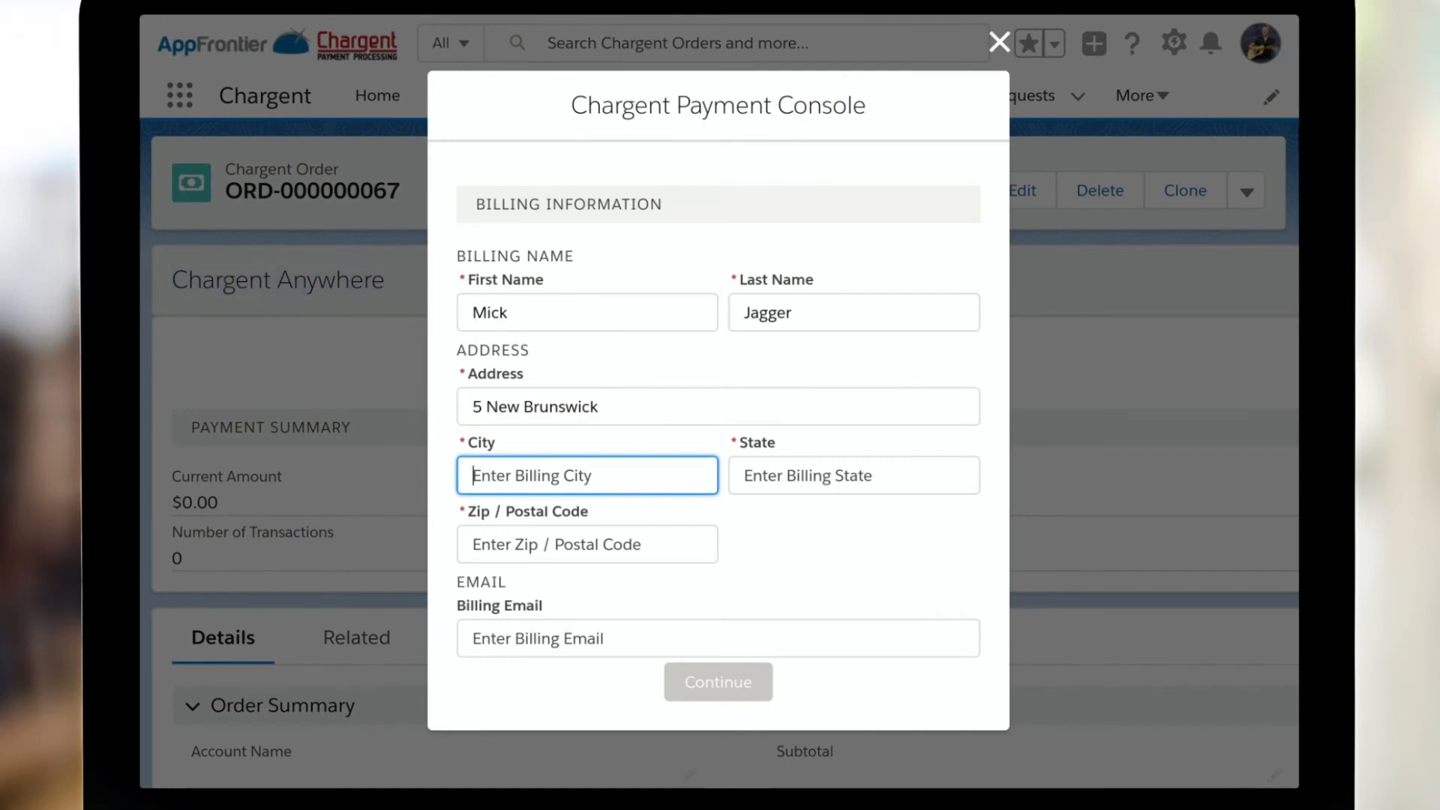
type("London")
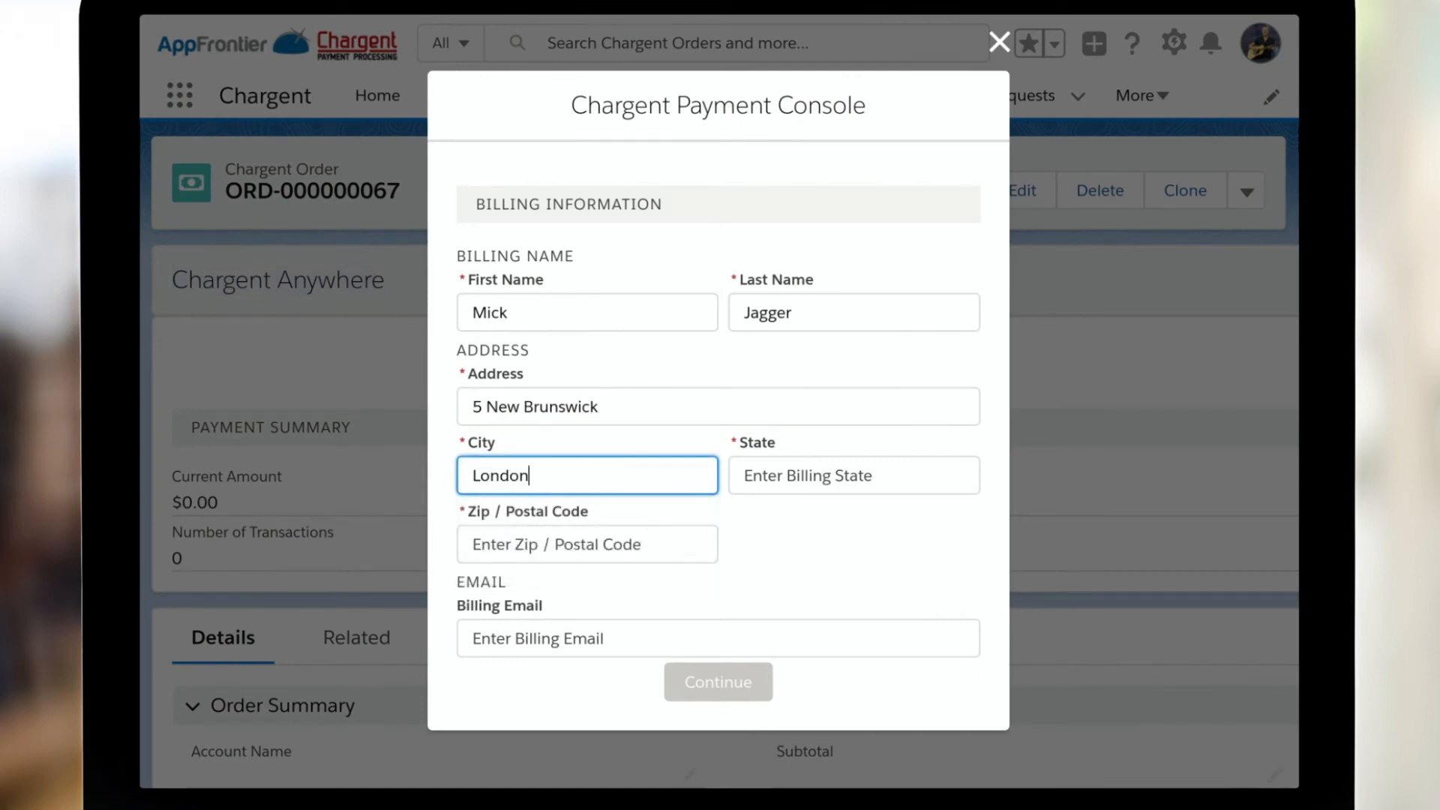
type("0232")
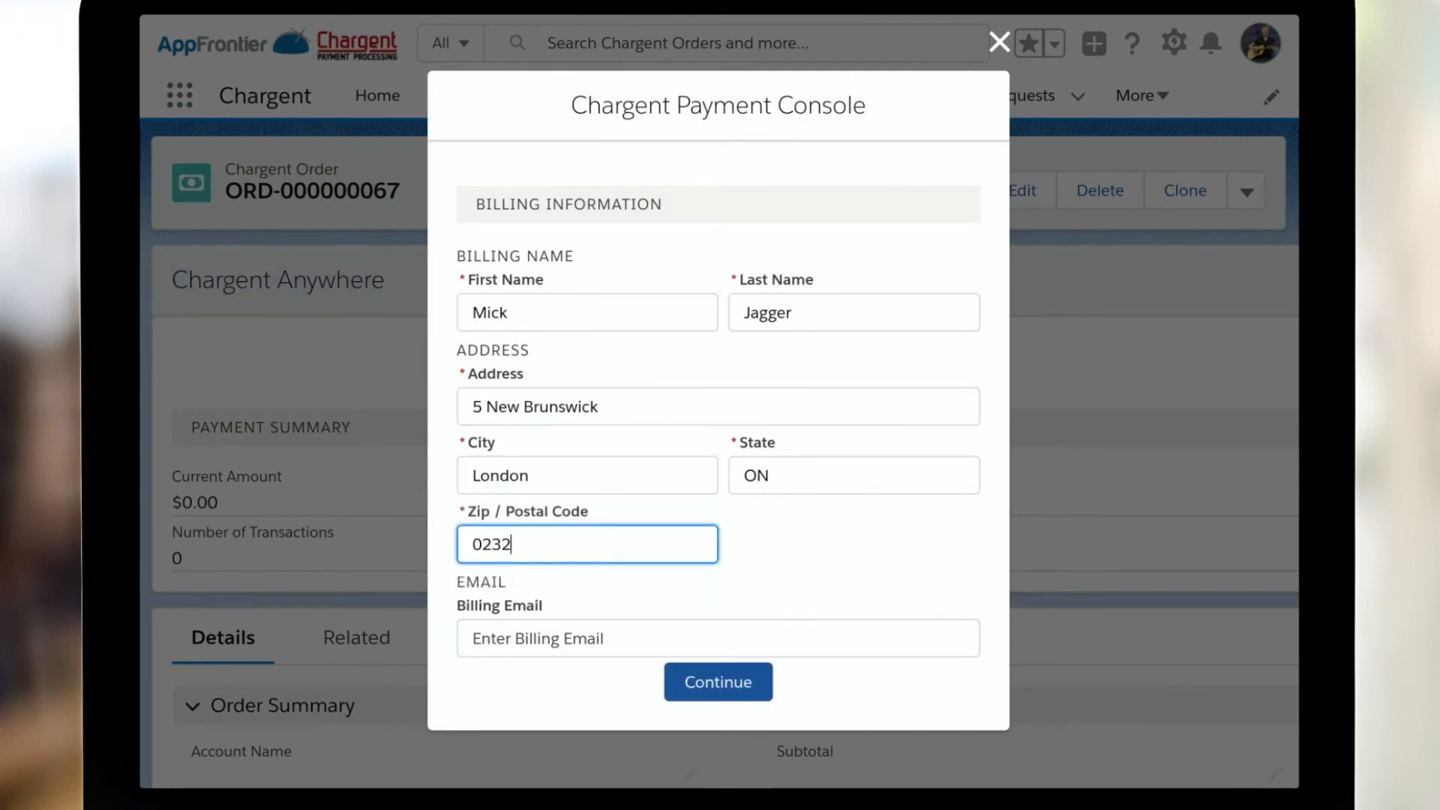
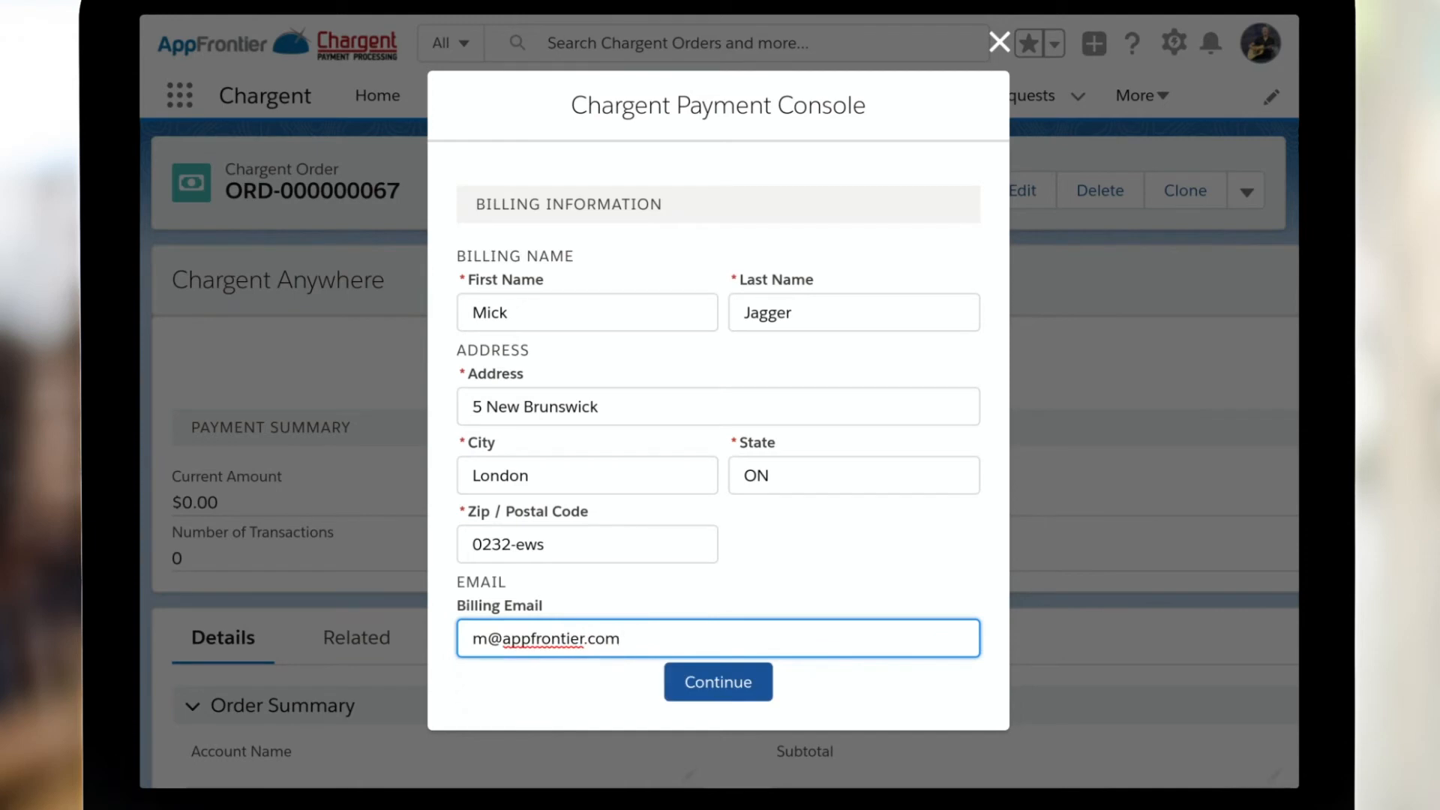
left_click(717, 681)
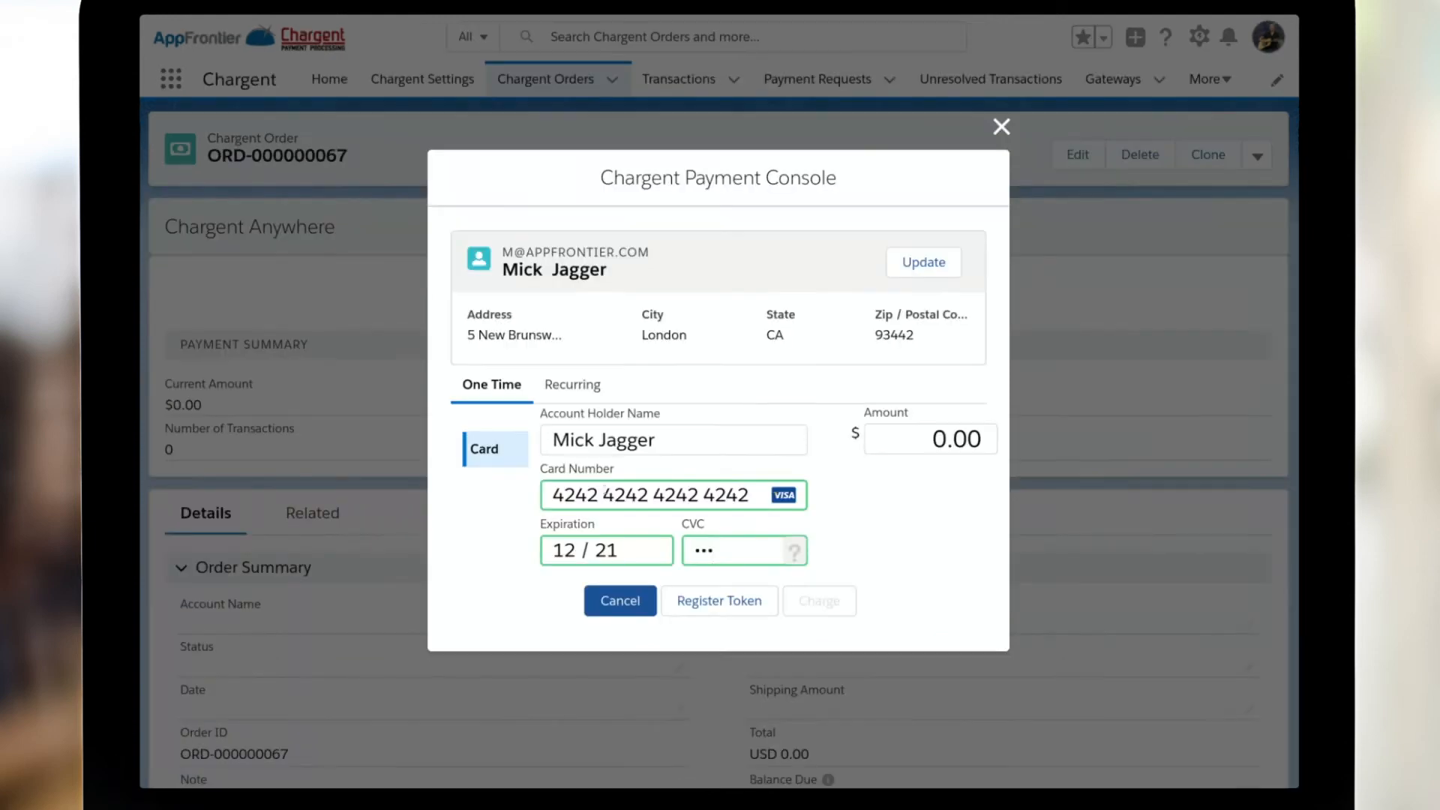
Step: Enter an amount of 100 (after correcting 10.00) and run the $100.00 card charge
left_click(930, 438)
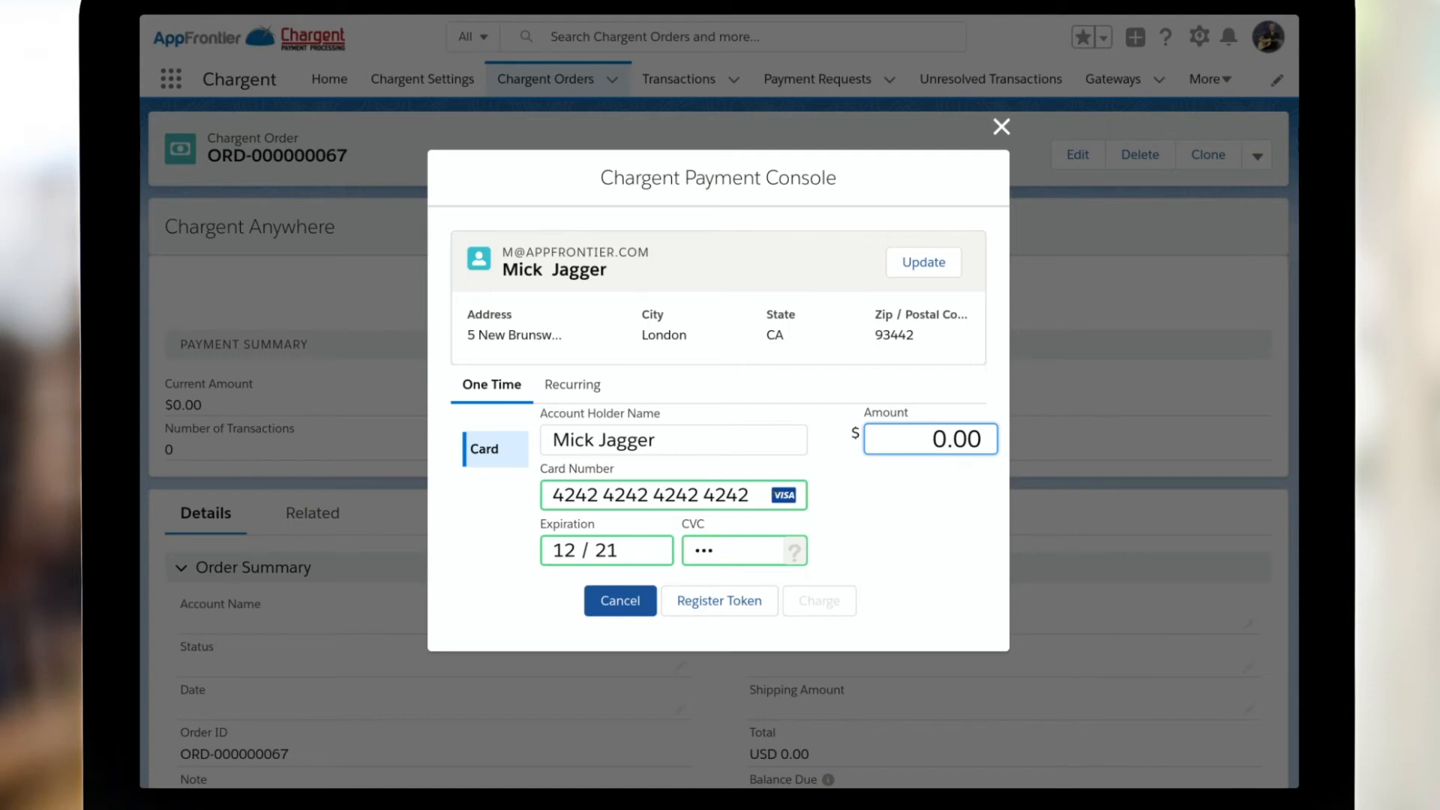
type("10.00")
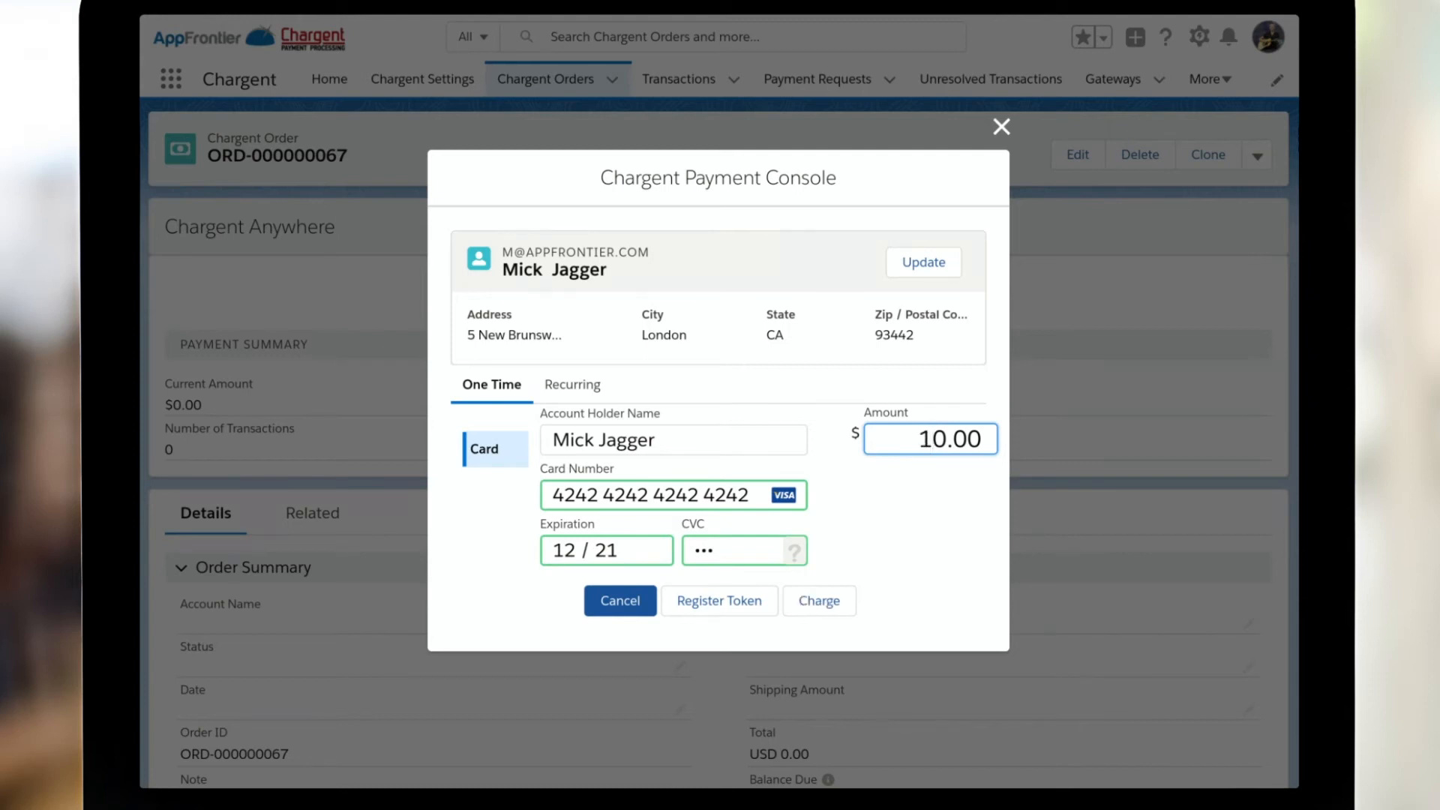
left_click(928, 440)
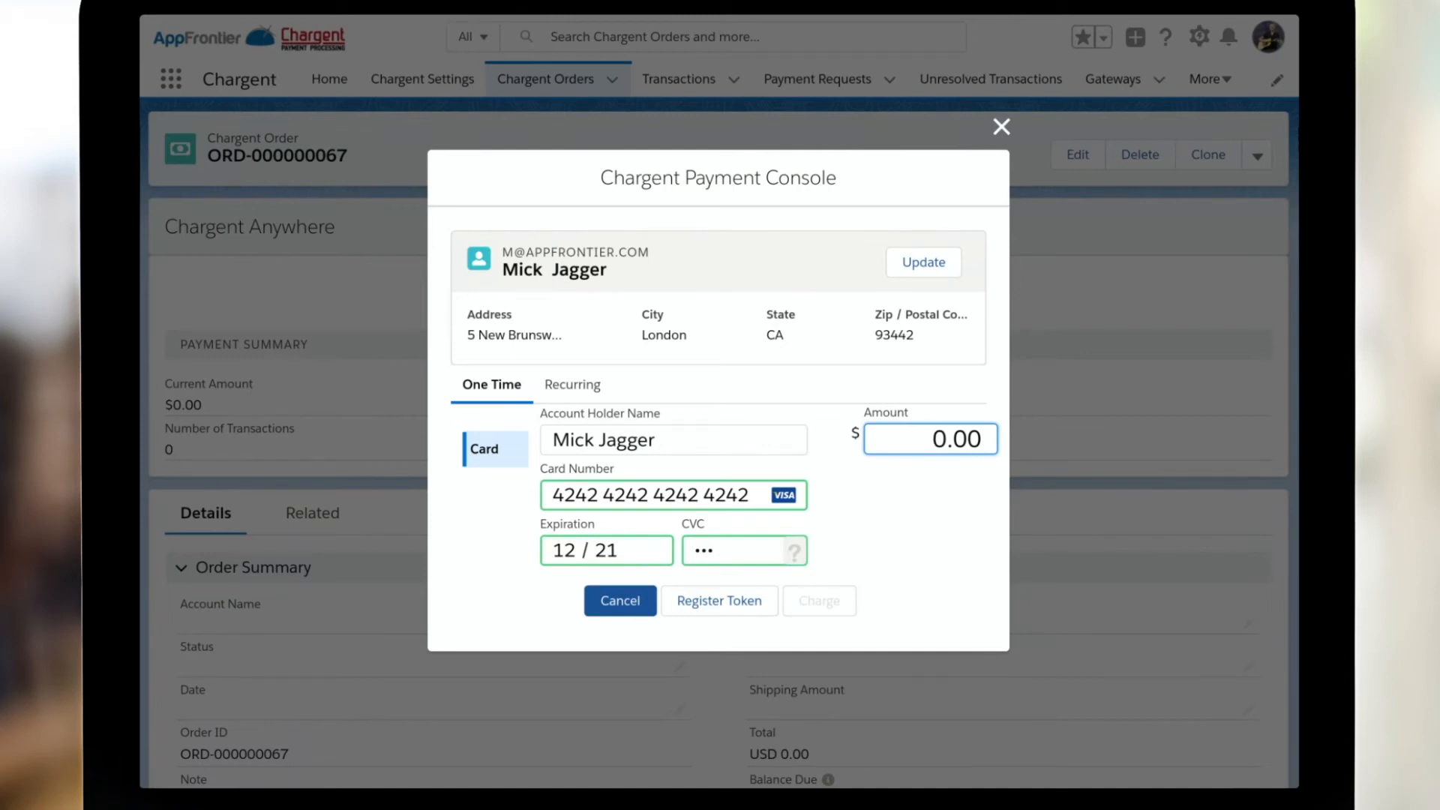
type("100")
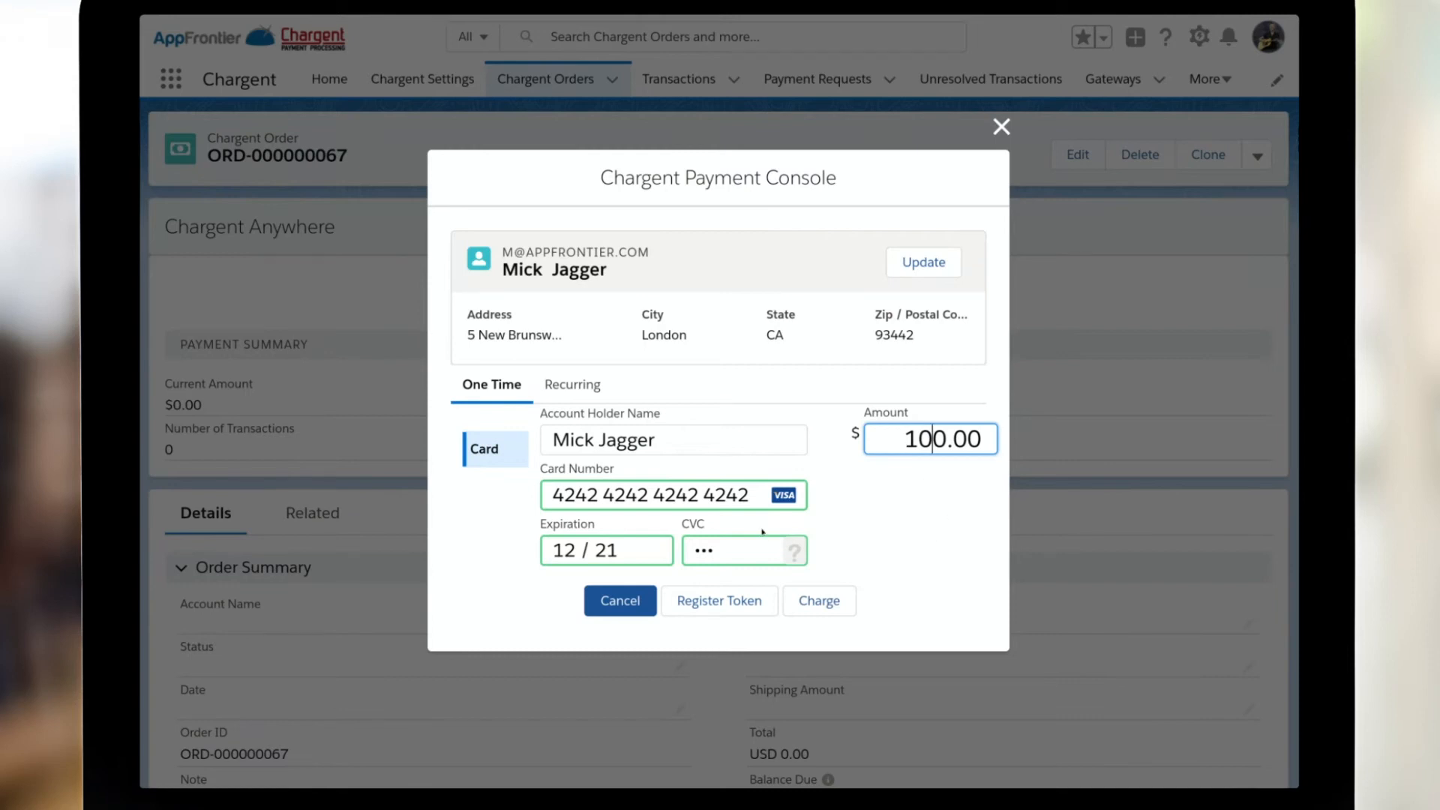
left_click(817, 600)
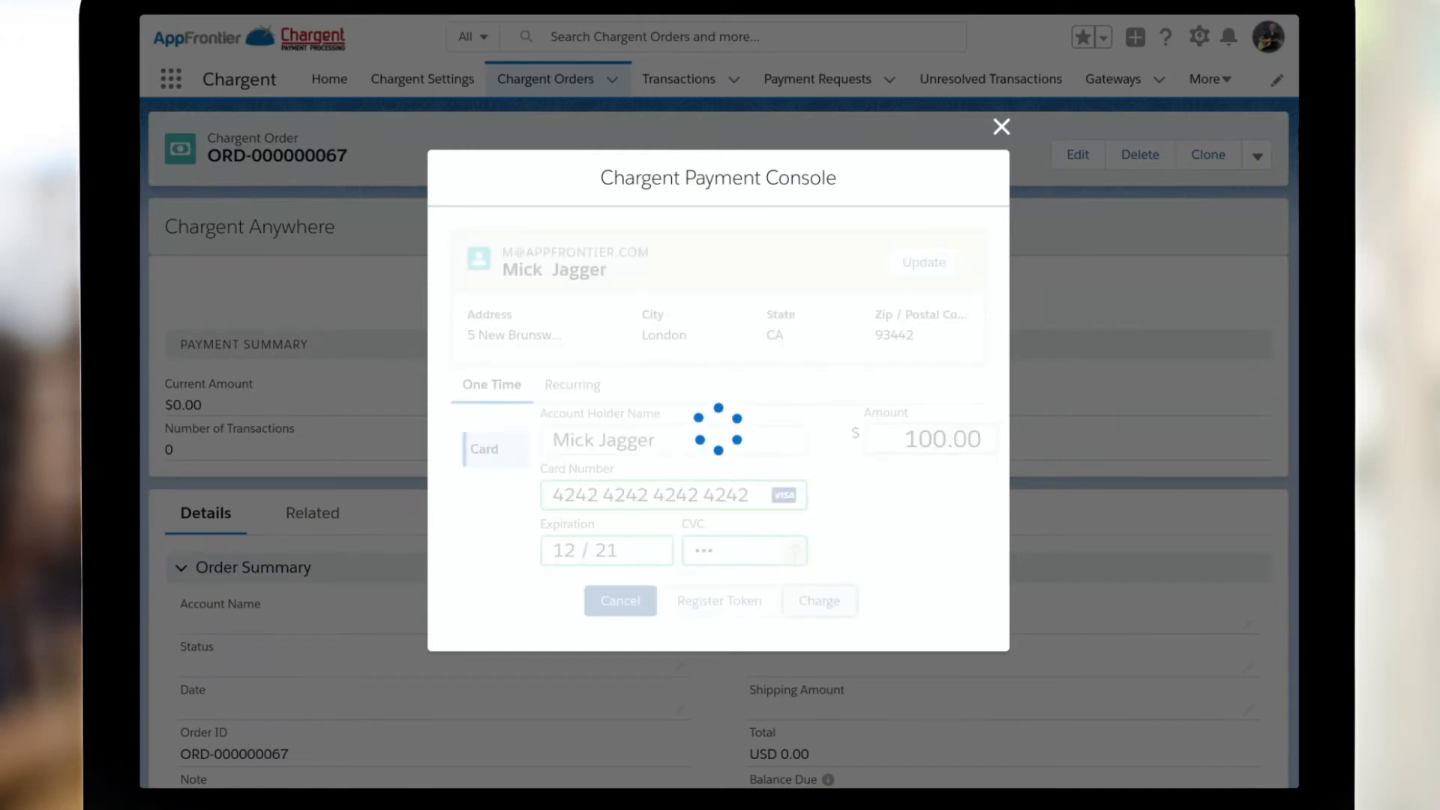
left_click(819, 600)
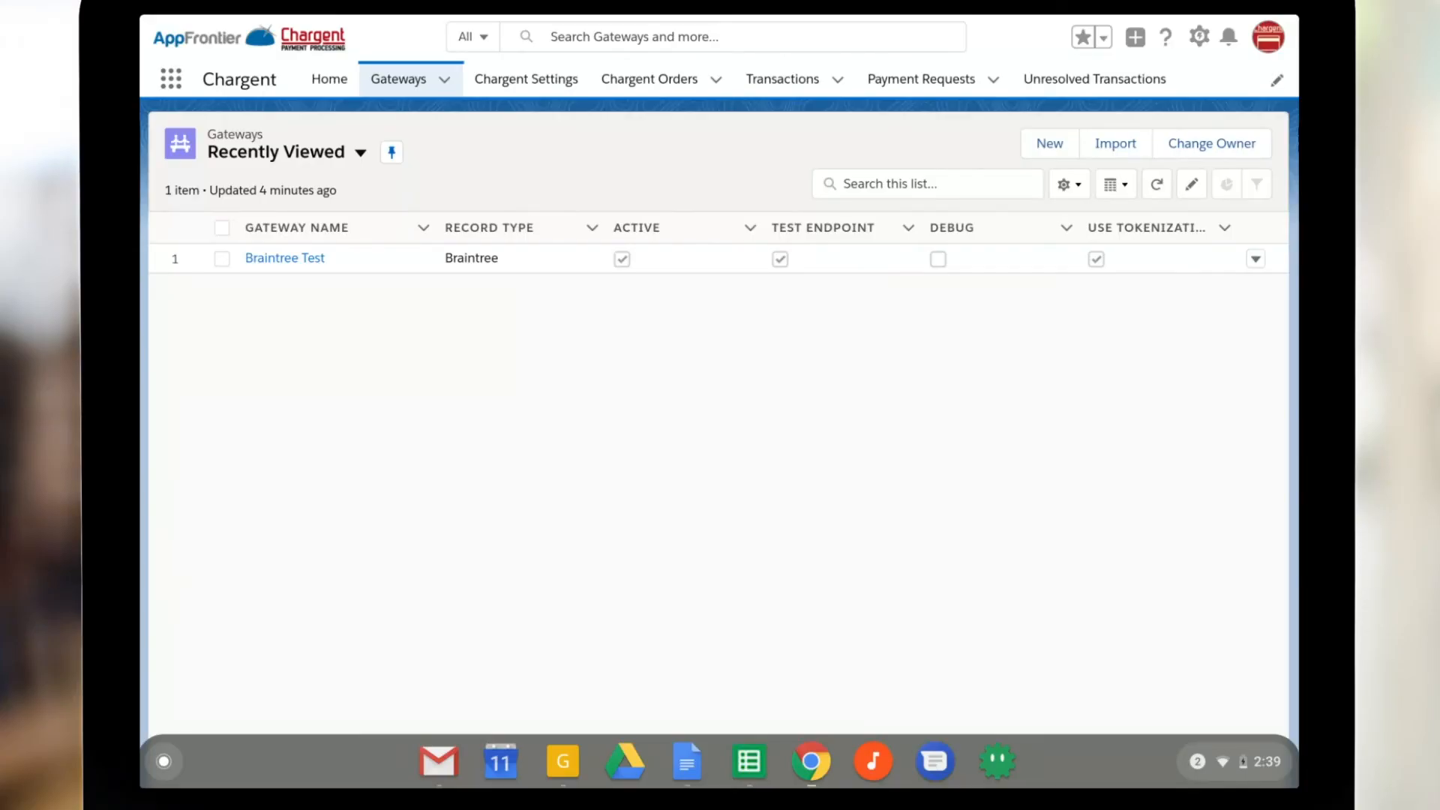
Step: From Setup, schedule the BatchUpdateTransactionStatus Apex class as a job named 'Tx Sync'
left_click(1197, 36)
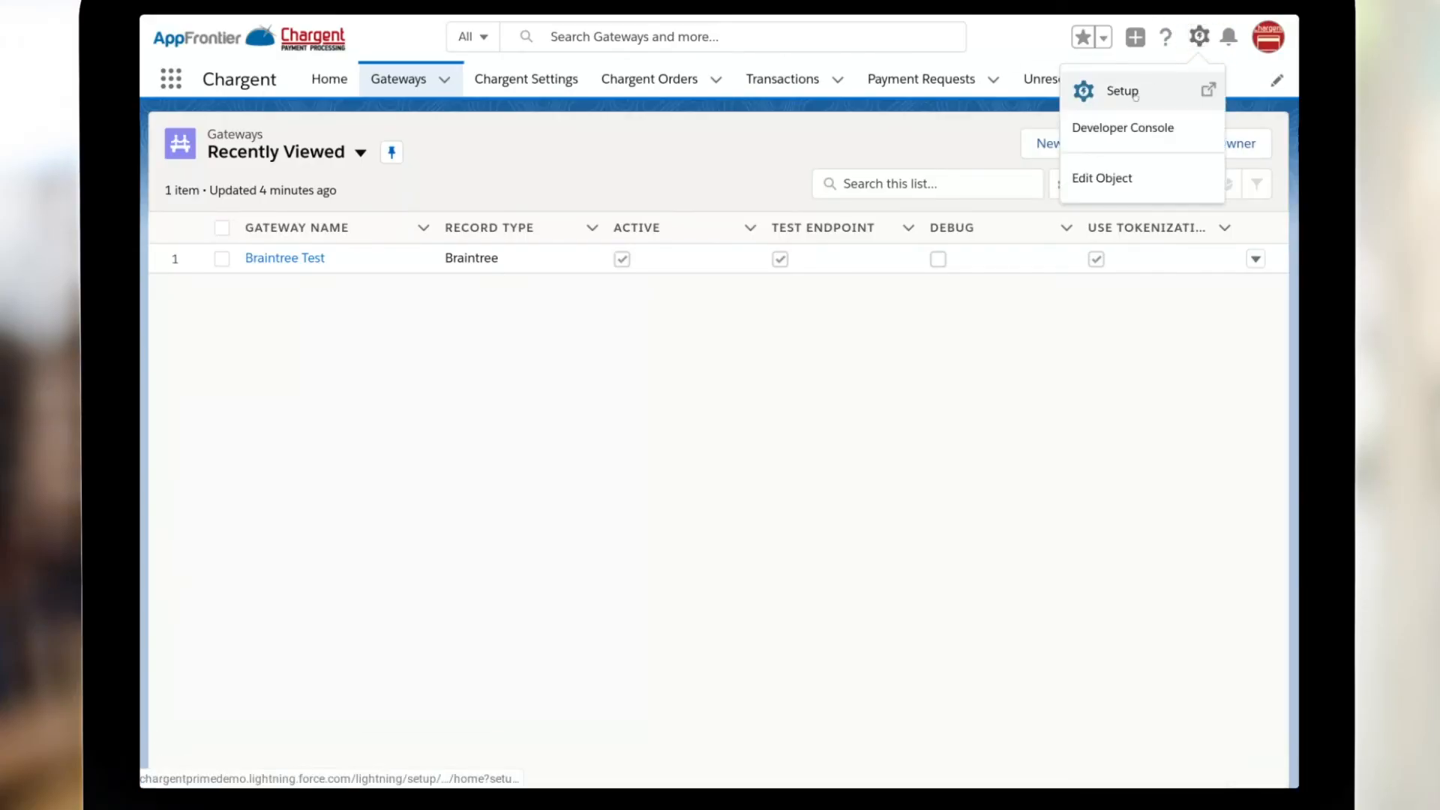
left_click(1122, 92)
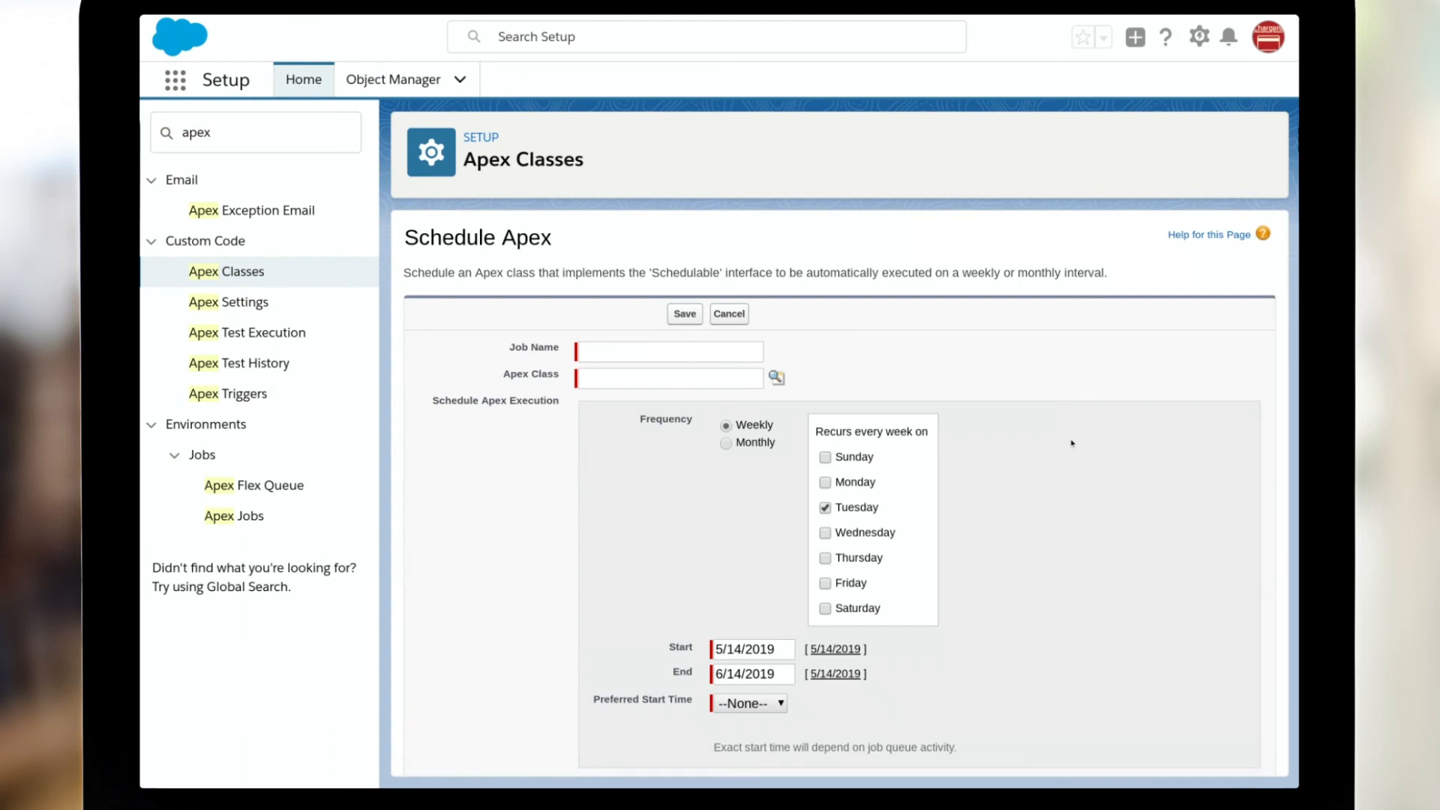
type("BatchUpdateTransactionStatus")
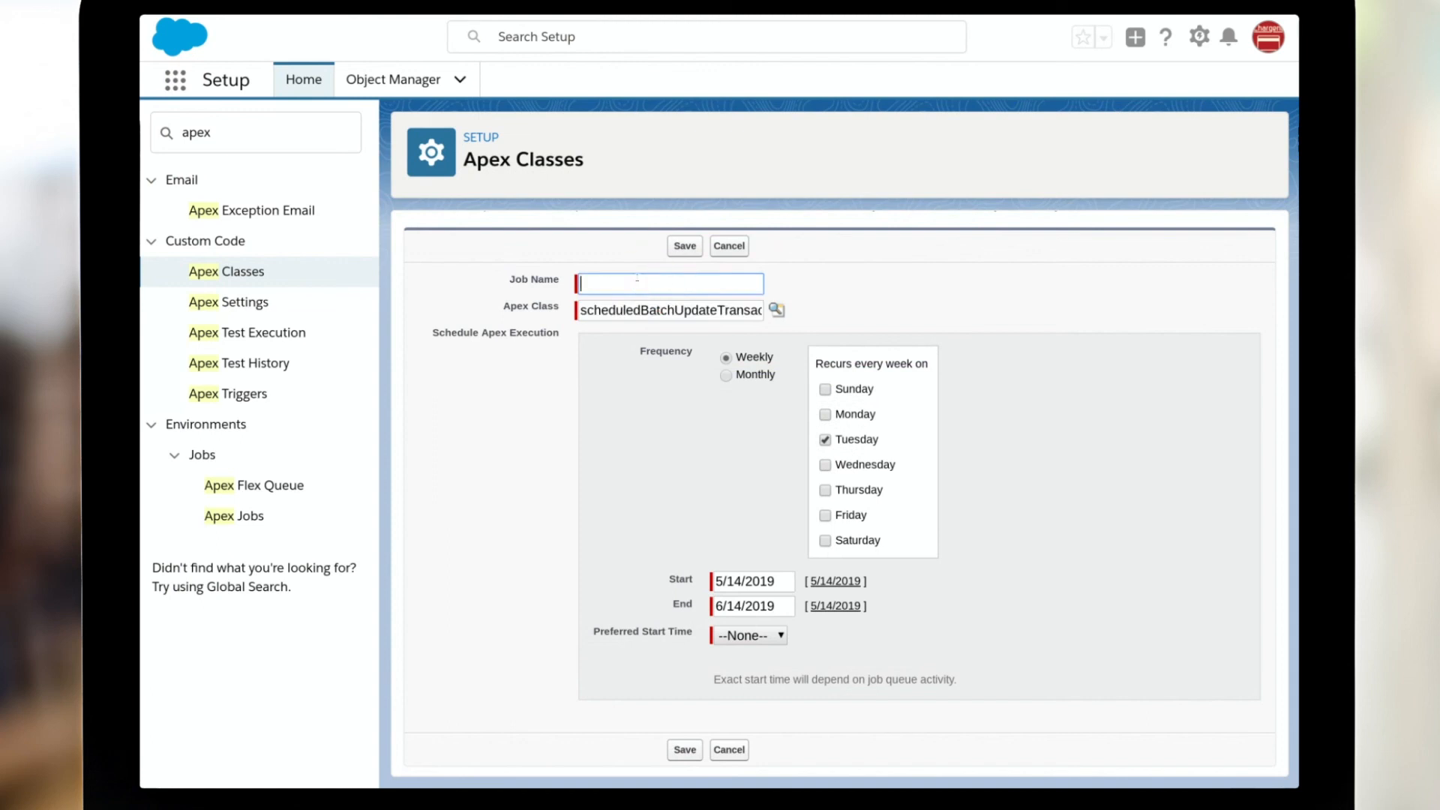
type("Tx Sync")
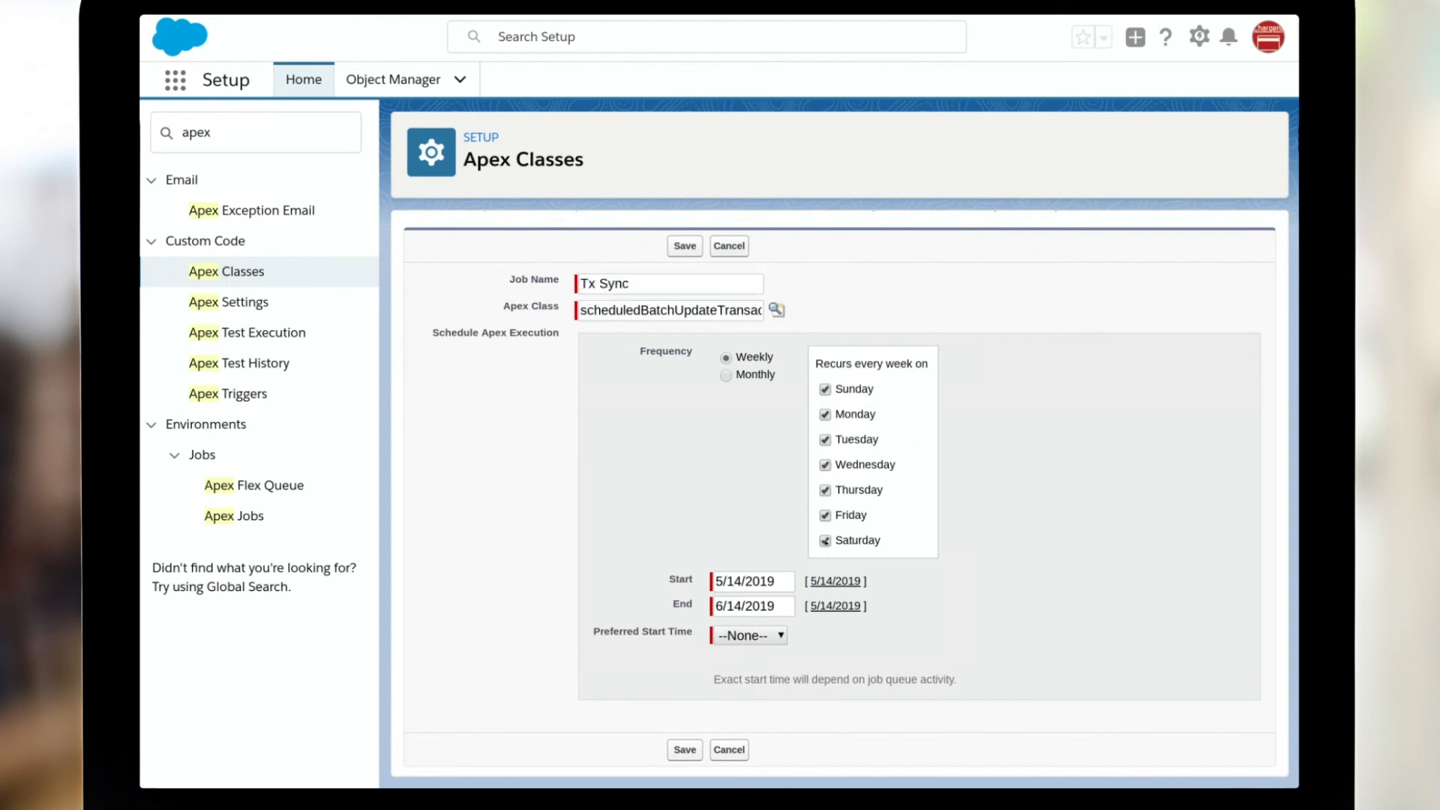
Step: Run the job daily at 3:00 AM until 6/14/2099 and save the schedule
left_click(750, 604)
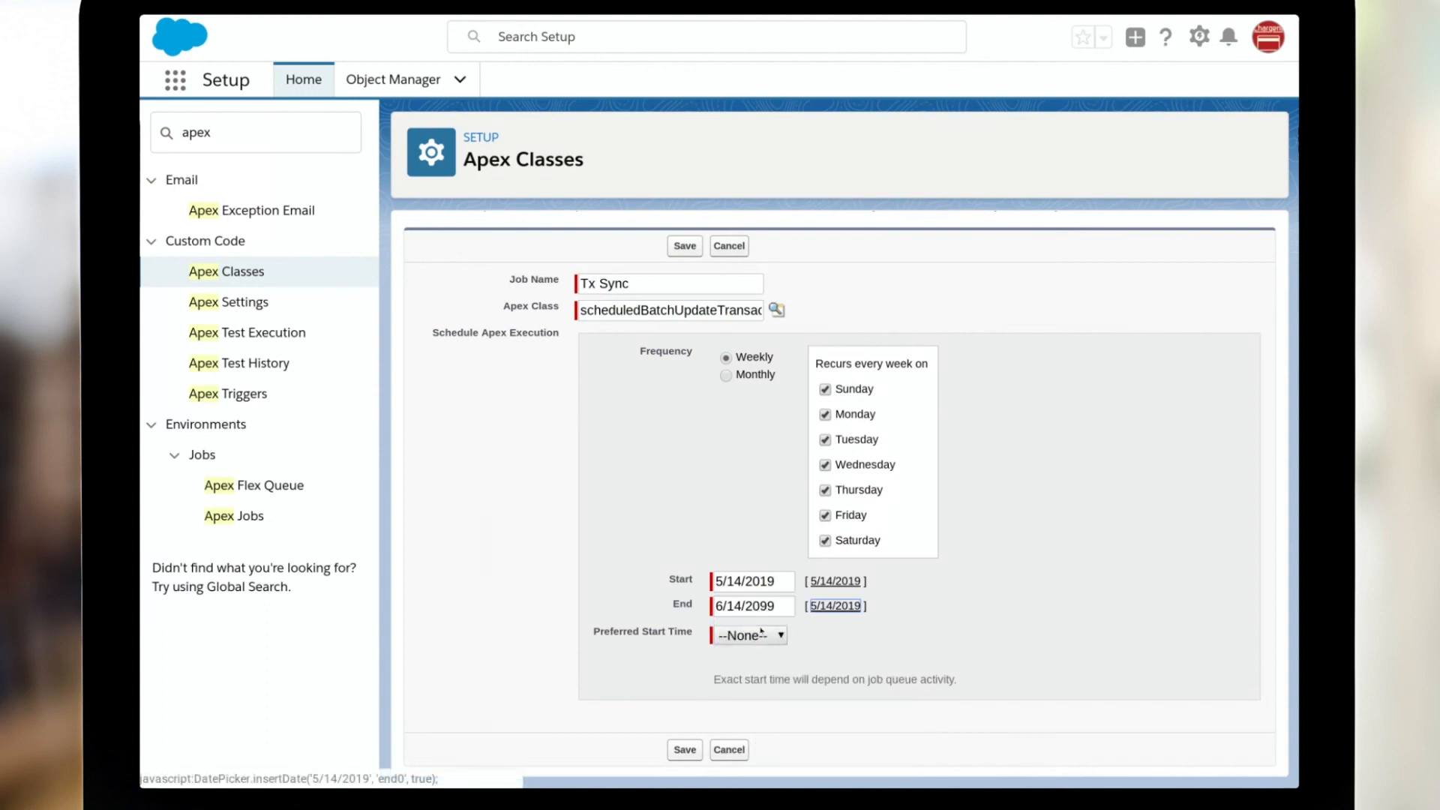
left_click(747, 634)
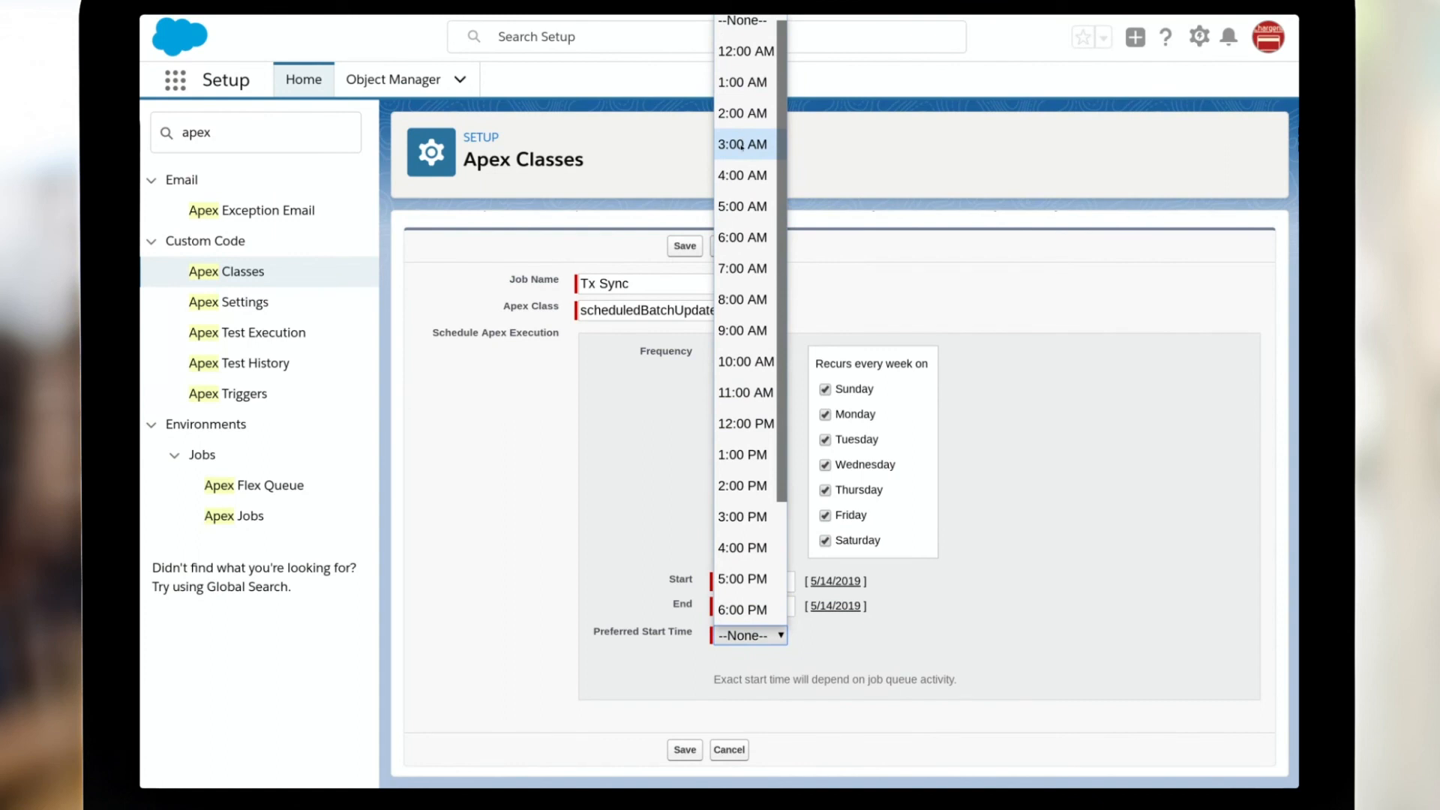
left_click(744, 144)
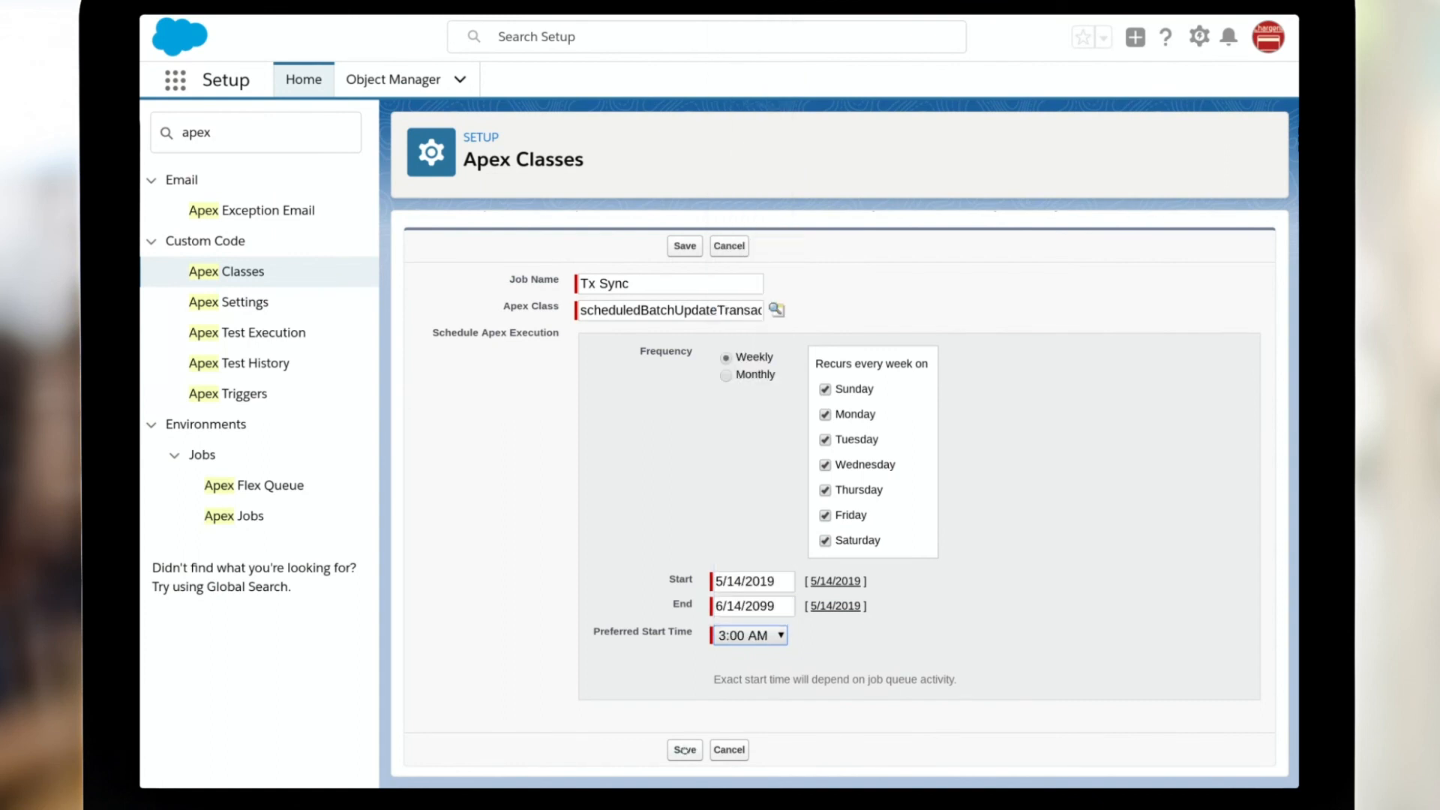
left_click(684, 750)
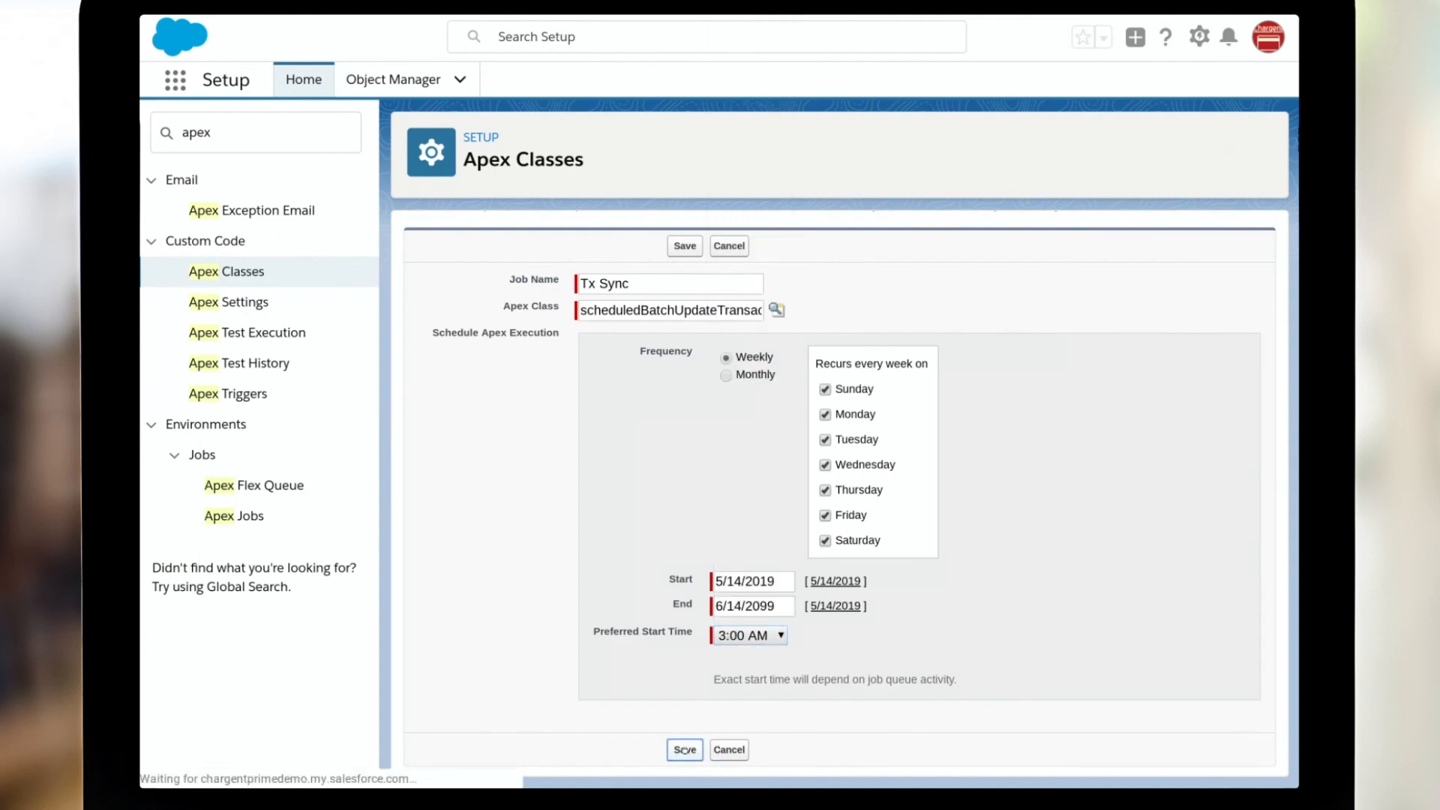